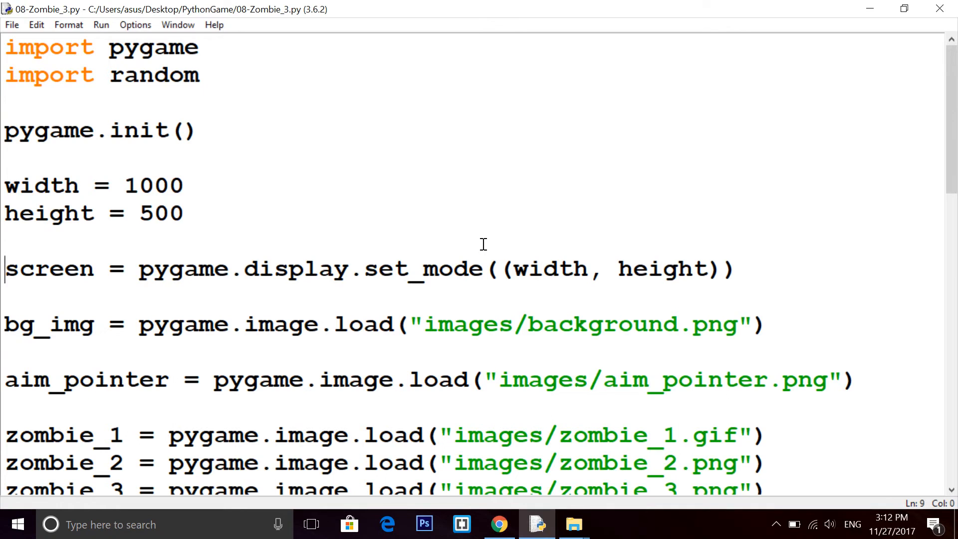
Run the zombie shooter script from the Run menu to check its current state
{"action": "scroll", "scroll_direction": "down", "scroll_amount": 3}
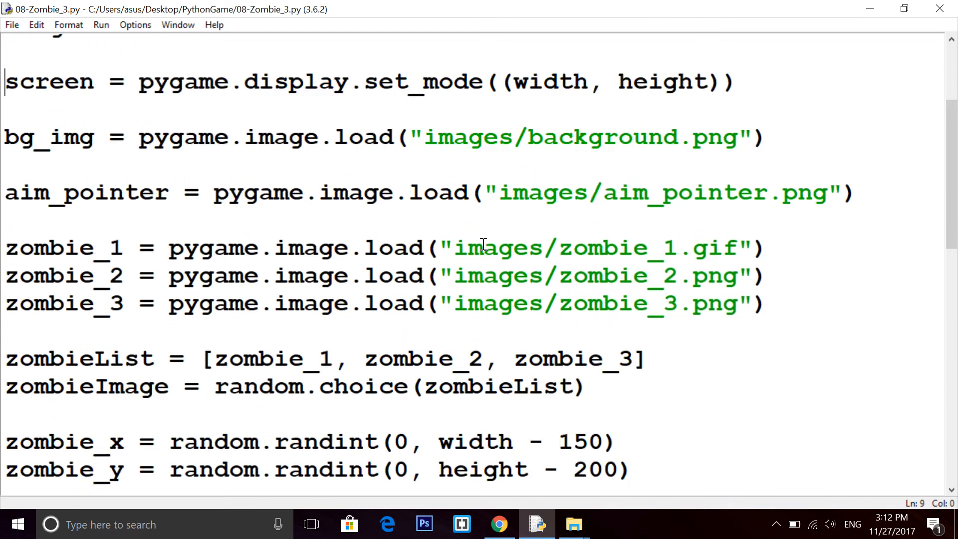
{"action": "scroll", "scroll_direction": "down", "scroll_amount": 3}
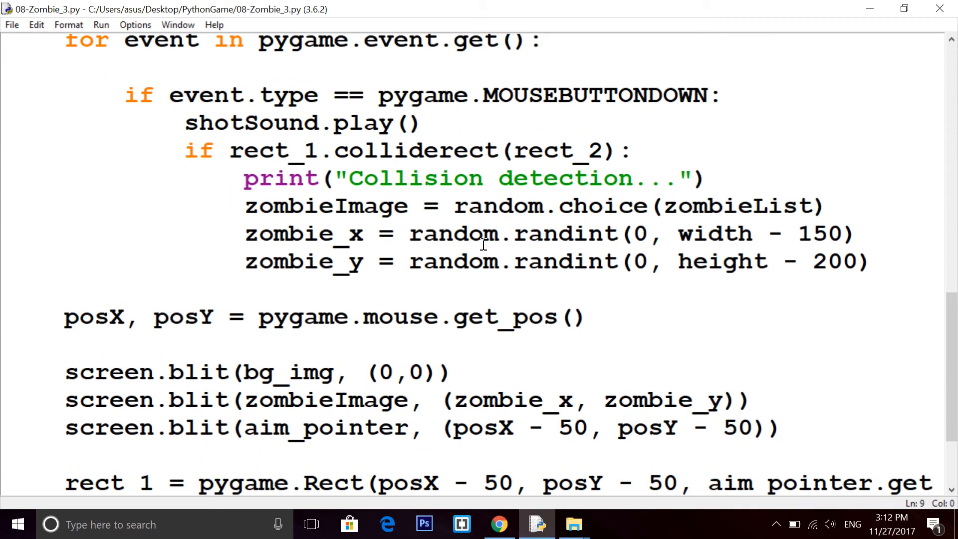
{"action": "left_click", "coordinate": [101, 24]}
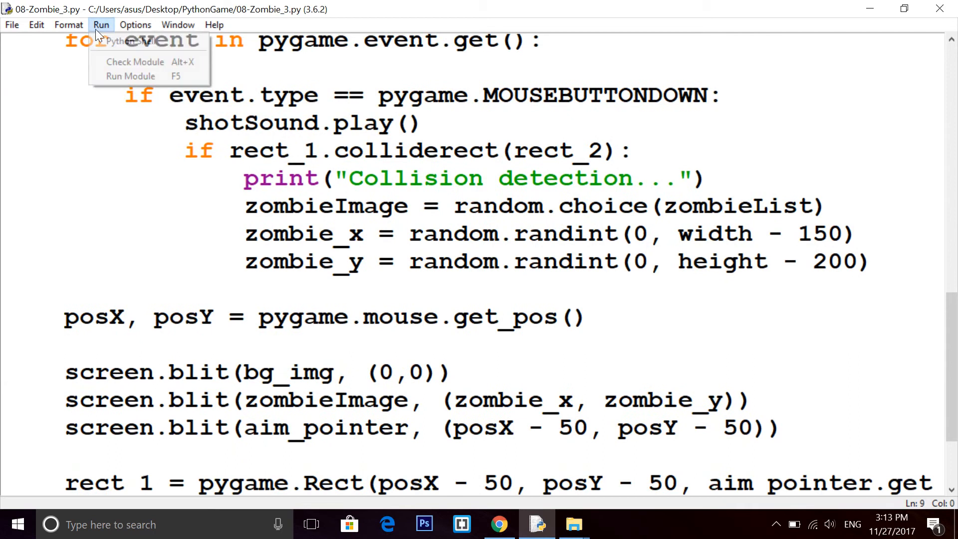
{"action": "left_click", "coordinate": [129, 75]}
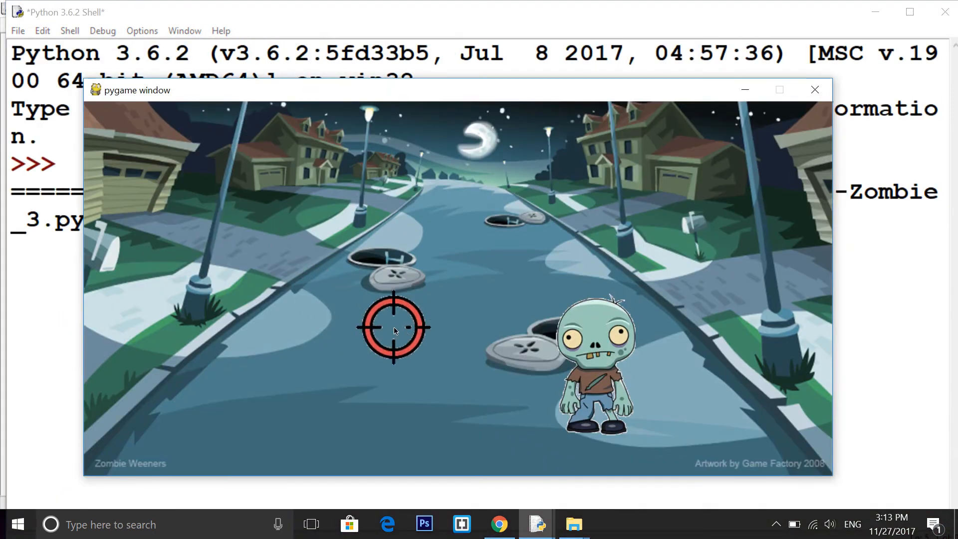
{"action": "mouse_move", "coordinate": [263, 243]}
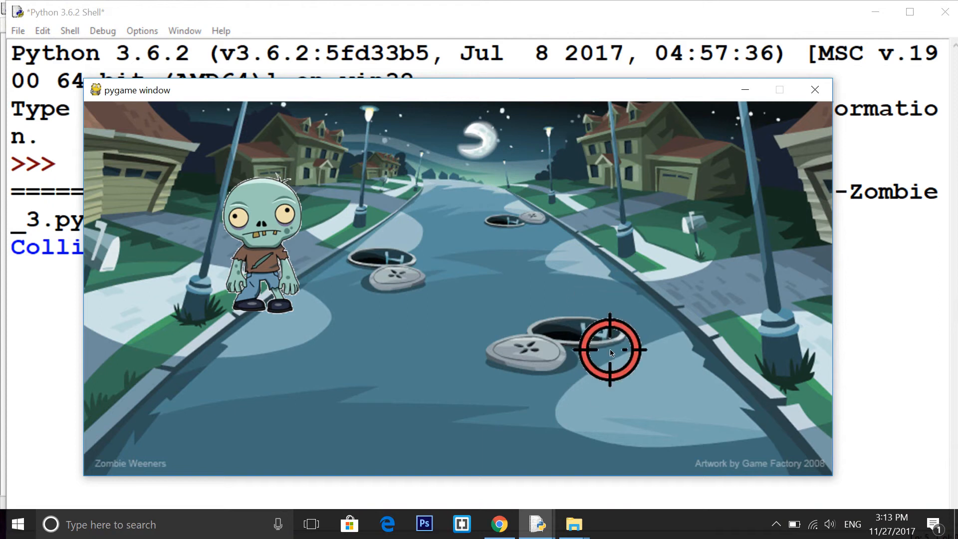
{"action": "mouse_move", "coordinate": [257, 221]}
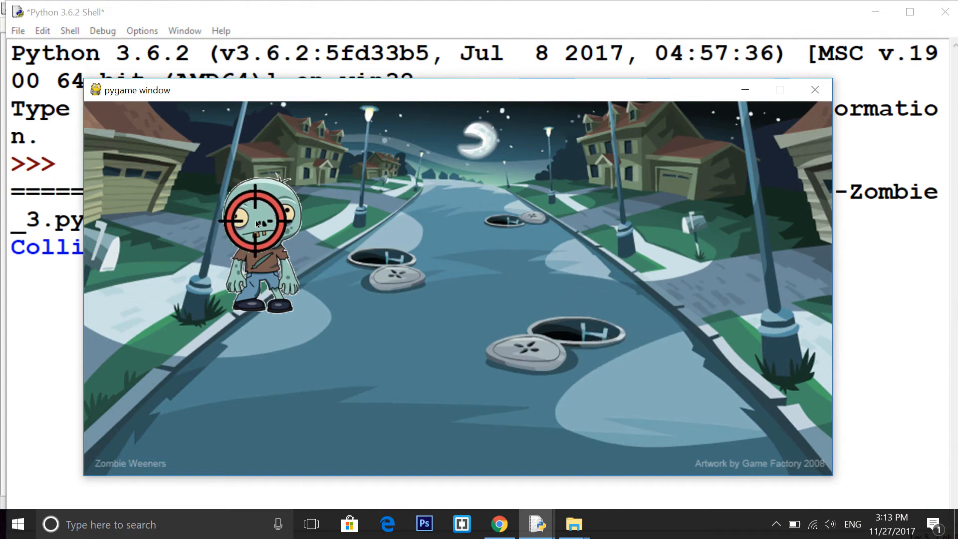
{"action": "mouse_move", "coordinate": [555, 243]}
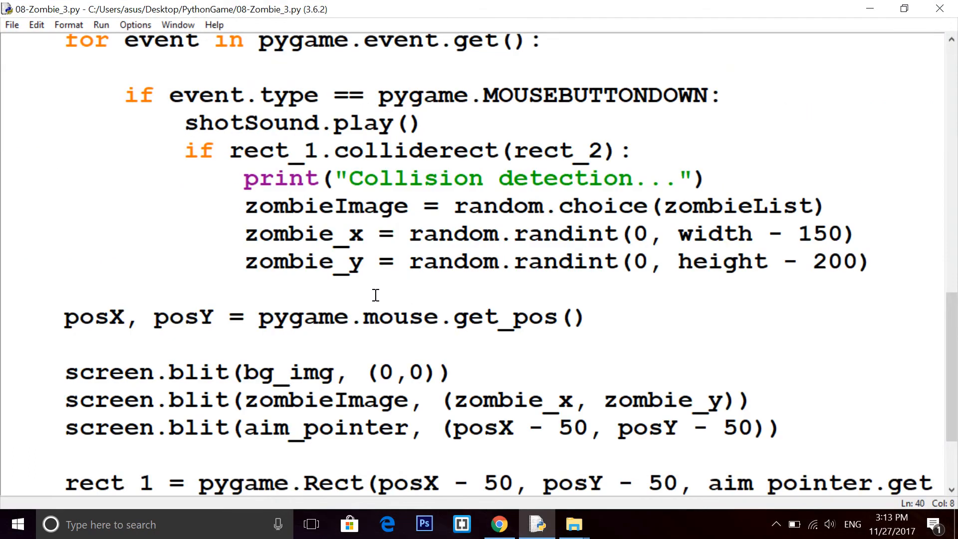
Start a gunImage = pygame.image.load("images/zombie_") line and browse the images folder for gun pictures
{"action": "left_click", "coordinate": [126, 290]}
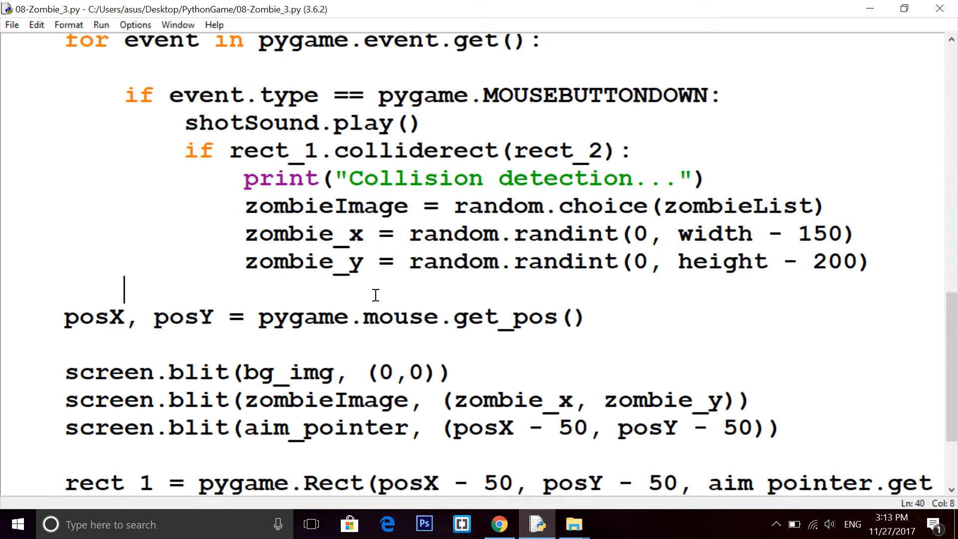
{"action": "mouse_move", "coordinate": [372, 302]}
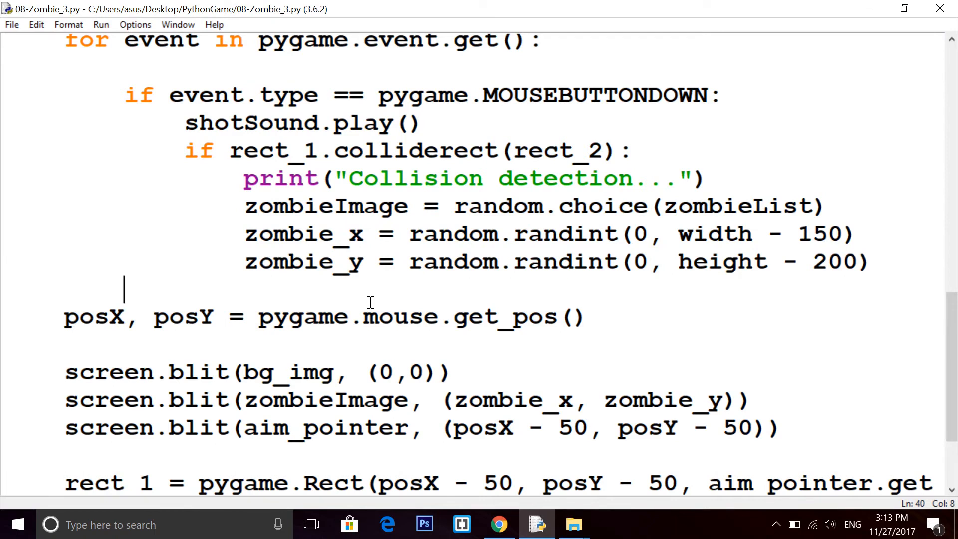
{"action": "scroll", "scroll_direction": "down", "scroll_amount": 3}
{"action": "type", "text": "gunImage ="}
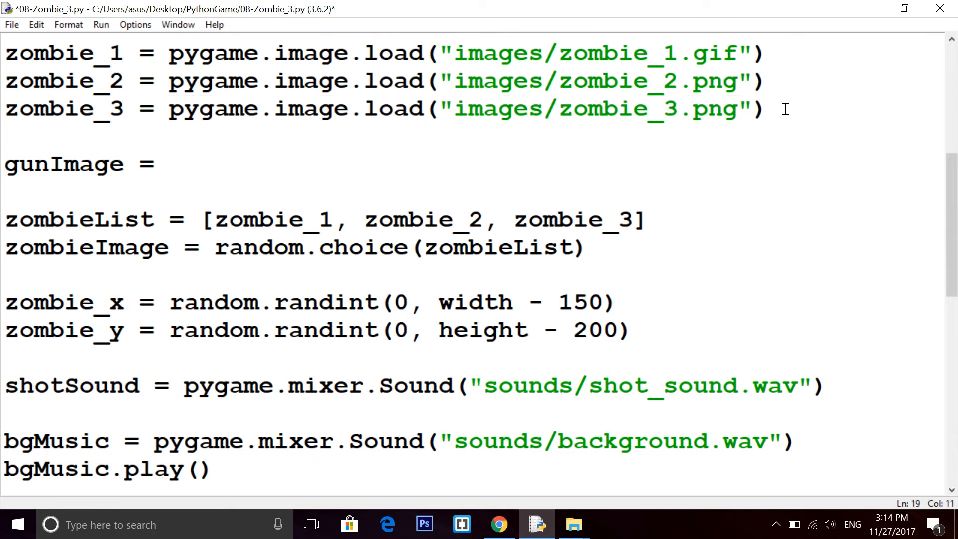
{"action": "type", "text": "pygame.image.load(\"images/zombie_\")"}
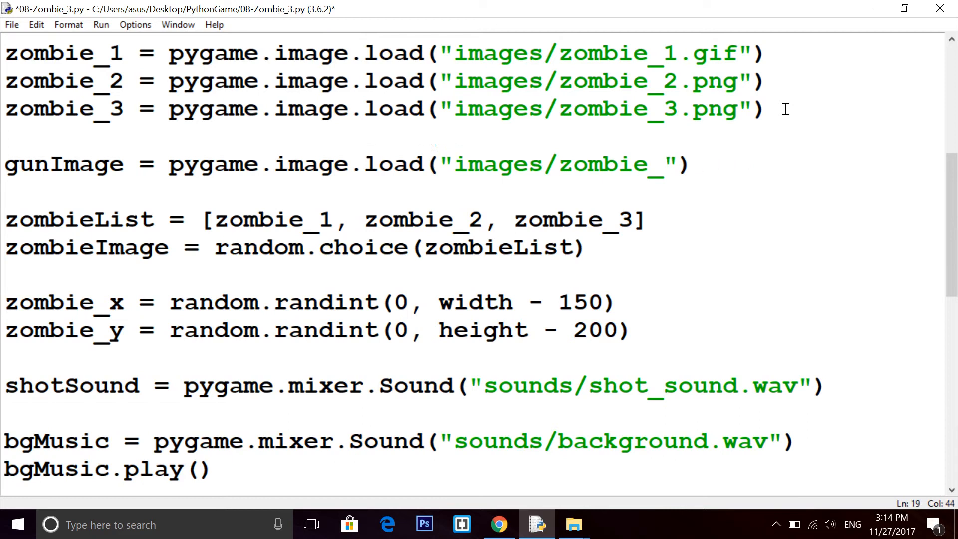
{"action": "key", "text": "BackSpace"}
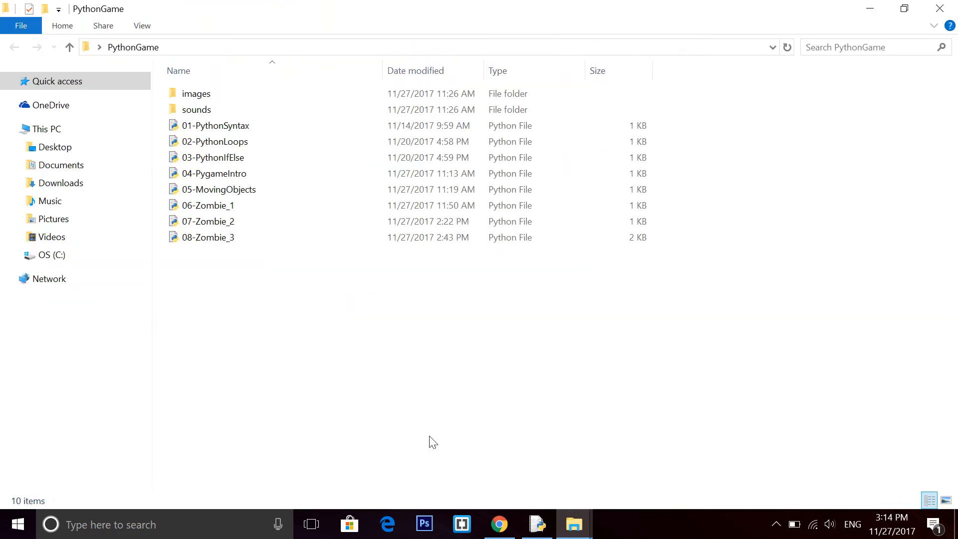
{"action": "double_click", "coordinate": [197, 94]}
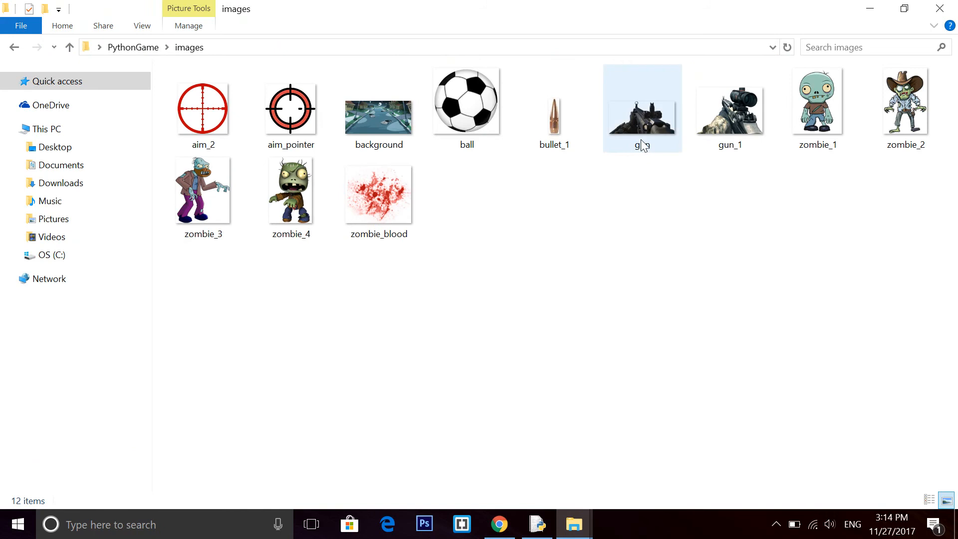
{"action": "mouse_move", "coordinate": [648, 147]}
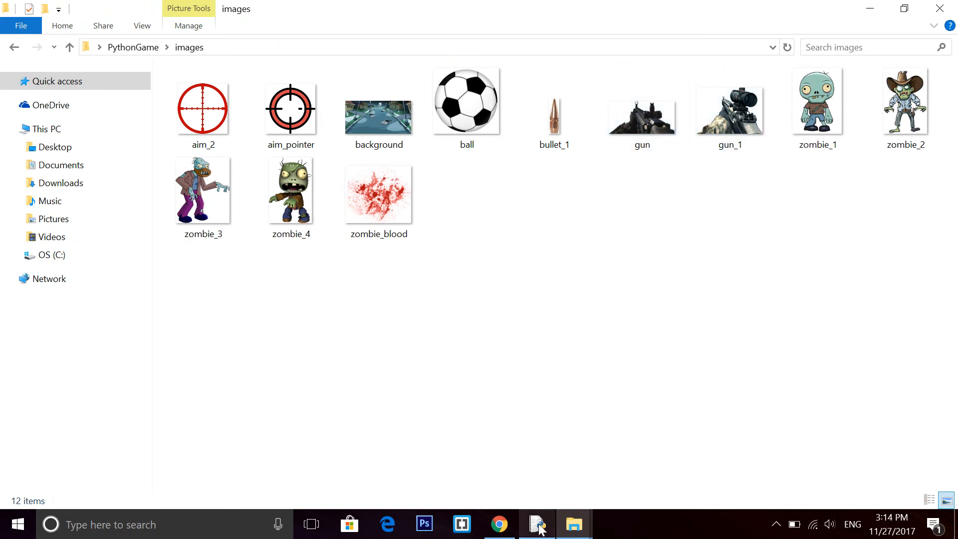
Finish the gun image path as _1.png and add screen.blit(gunImage, (0,0)) after the aim pointer
{"action": "left_click", "coordinate": [537, 524]}
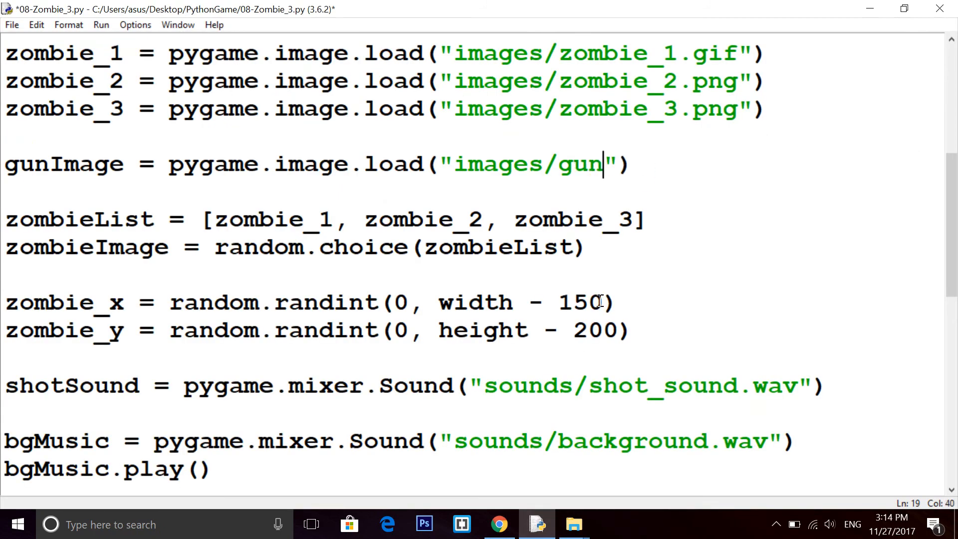
{"action": "type", "text": "_1.png"}
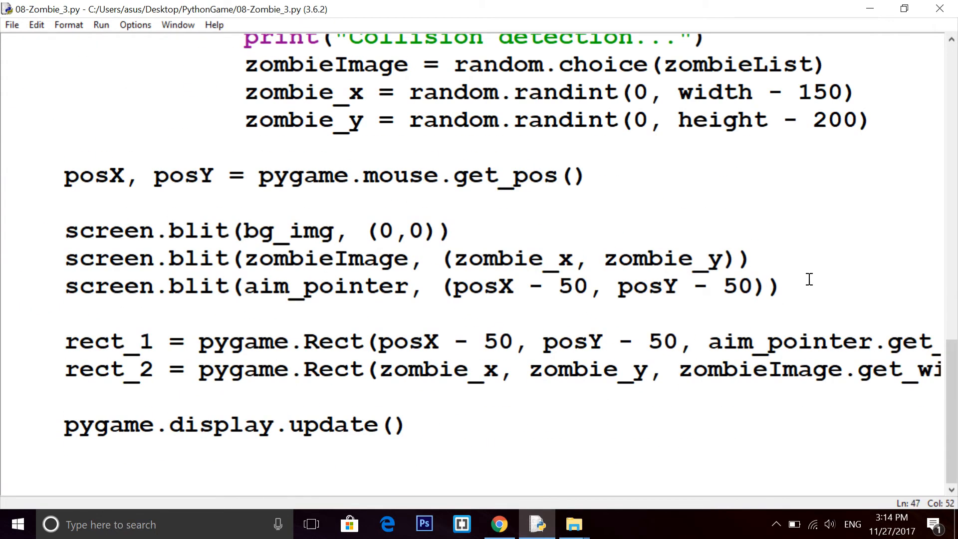
{"action": "type", "text": "screen.blit"}
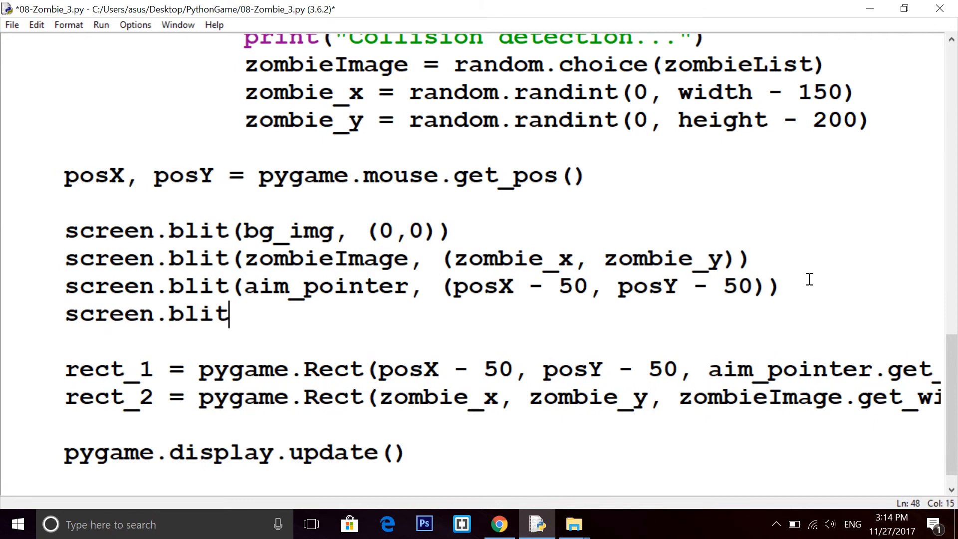
{"action": "type", "text": "()"}
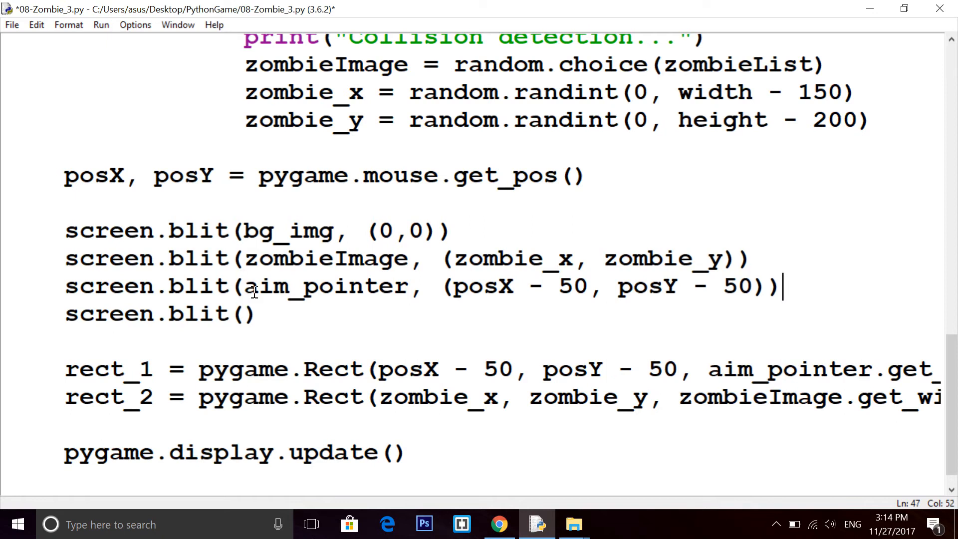
{"action": "type", "text": "gunImage"}
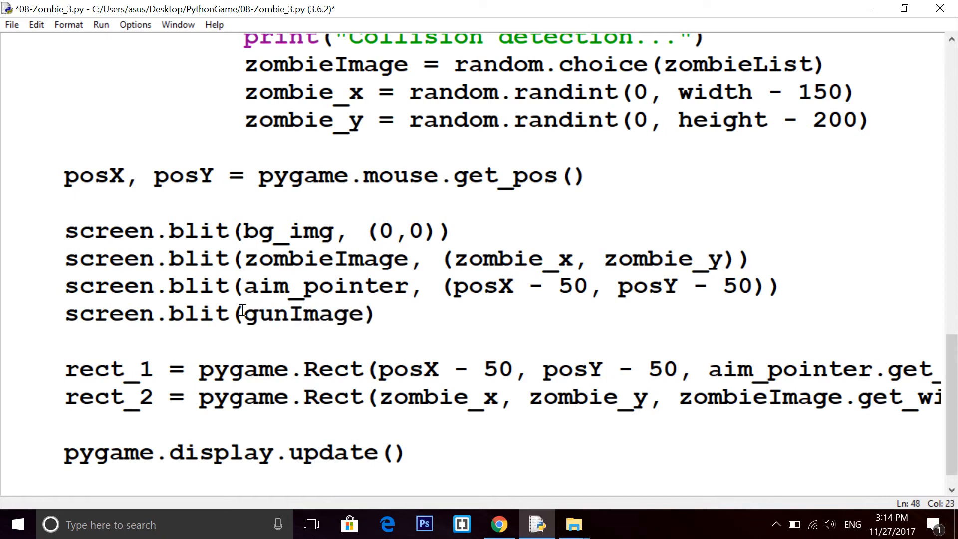
{"action": "type", "text": ", (0"}
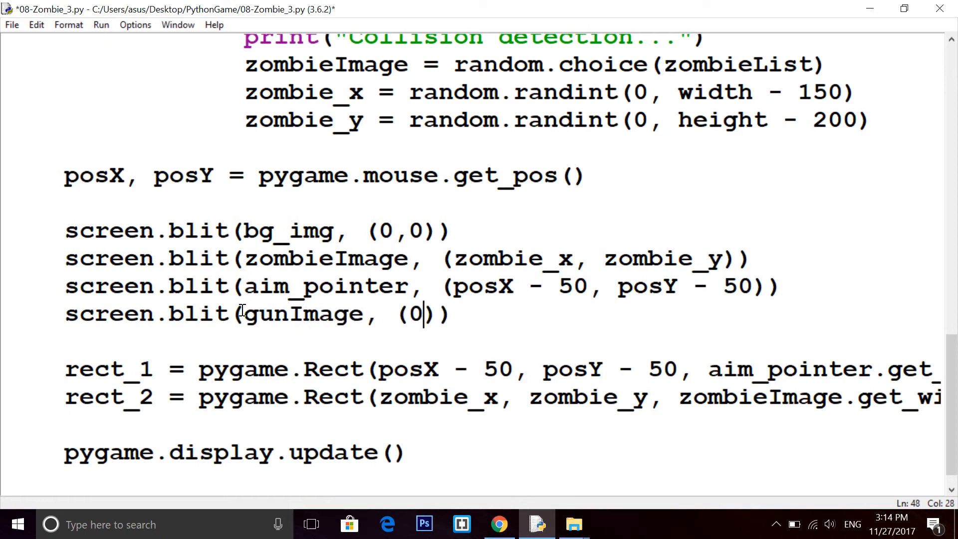
{"action": "type", "text": ",0"}
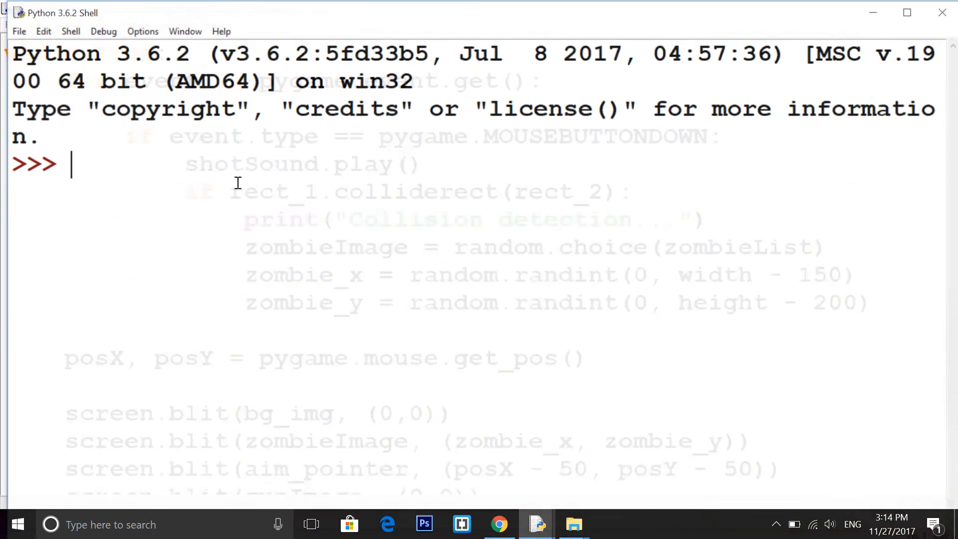
Run the game to see the gun at top-left, then close the pygame window
{"action": "key", "text": "F5"}
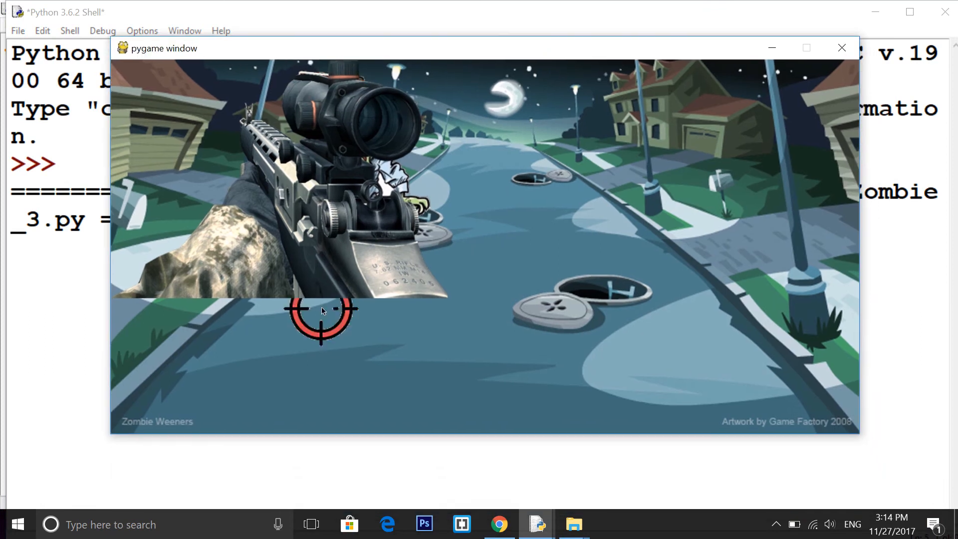
{"action": "mouse_move", "coordinate": [208, 192]}
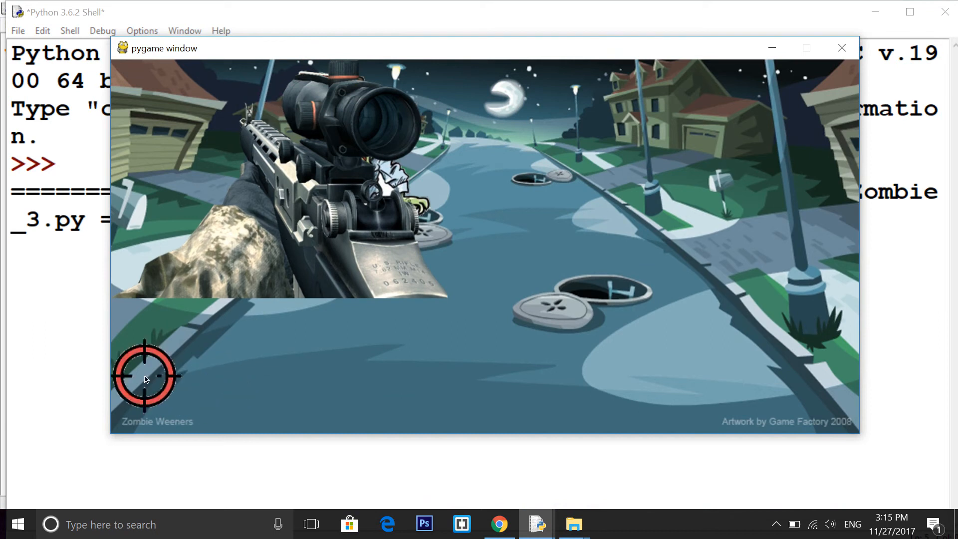
{"action": "mouse_move", "coordinate": [428, 406]}
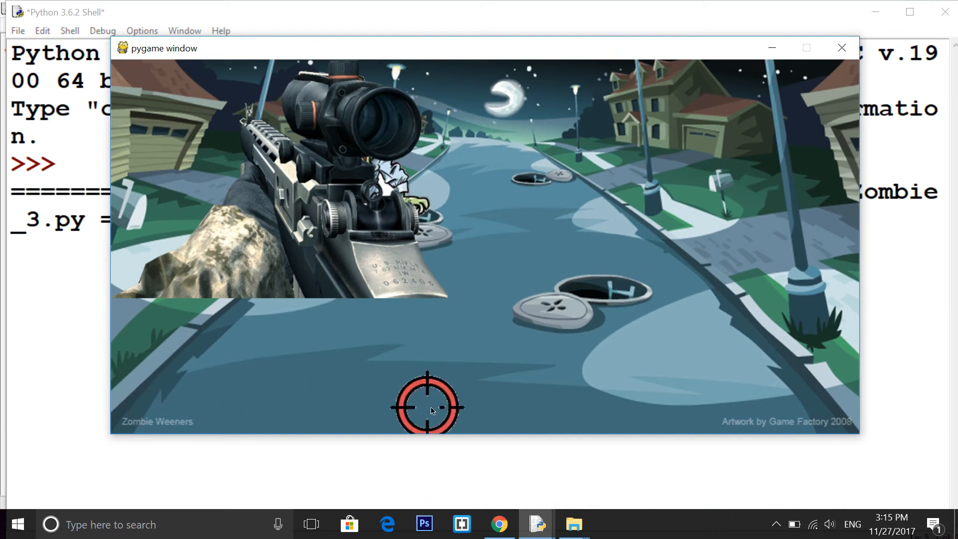
{"action": "mouse_move", "coordinate": [275, 354]}
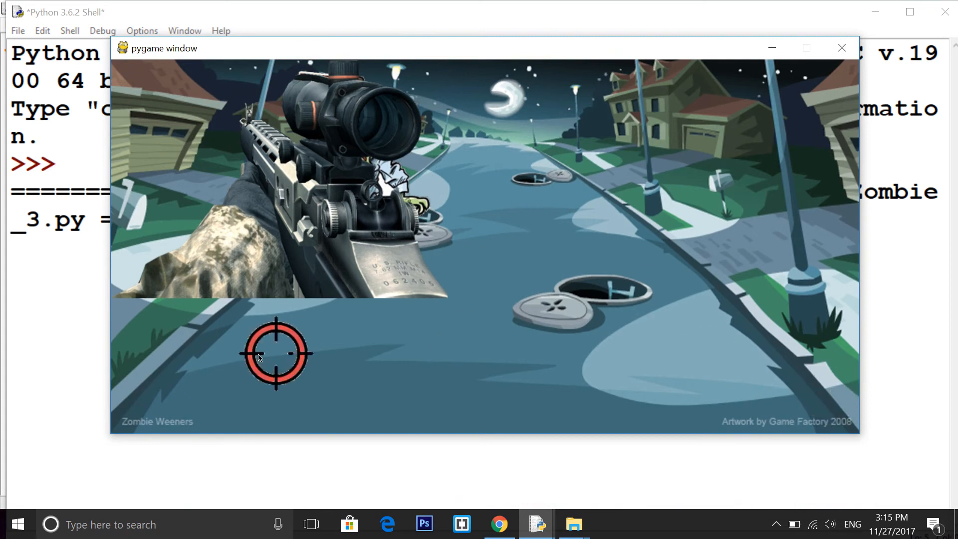
{"action": "mouse_move", "coordinate": [453, 268]}
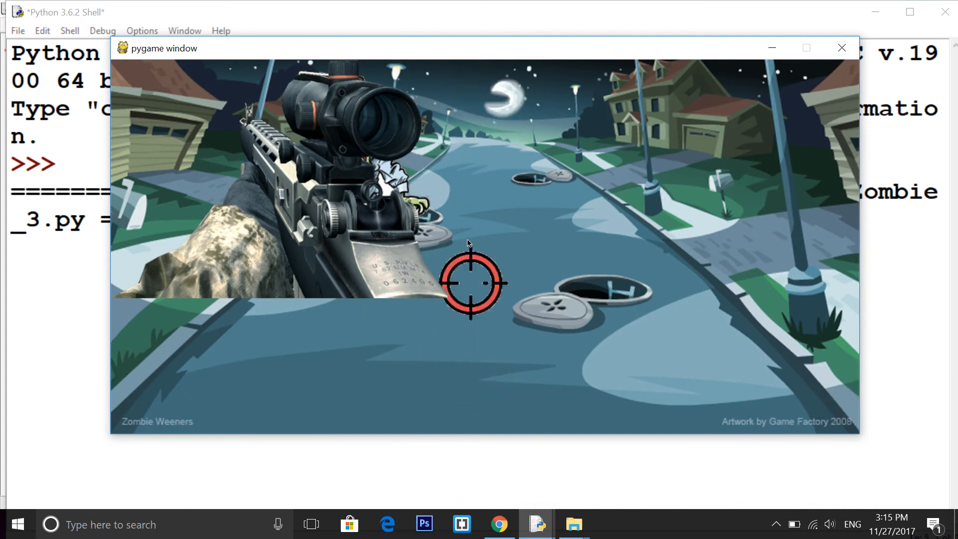
{"action": "left_click", "coordinate": [842, 48]}
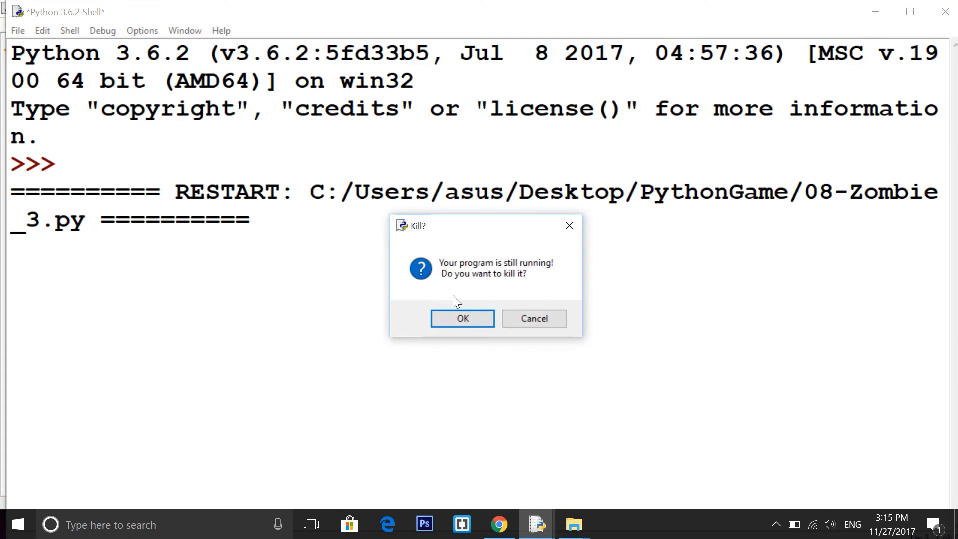
Kill the old run, change the gun blit position to (posX, height-200) and rerun the game
{"action": "left_click", "coordinate": [463, 319]}
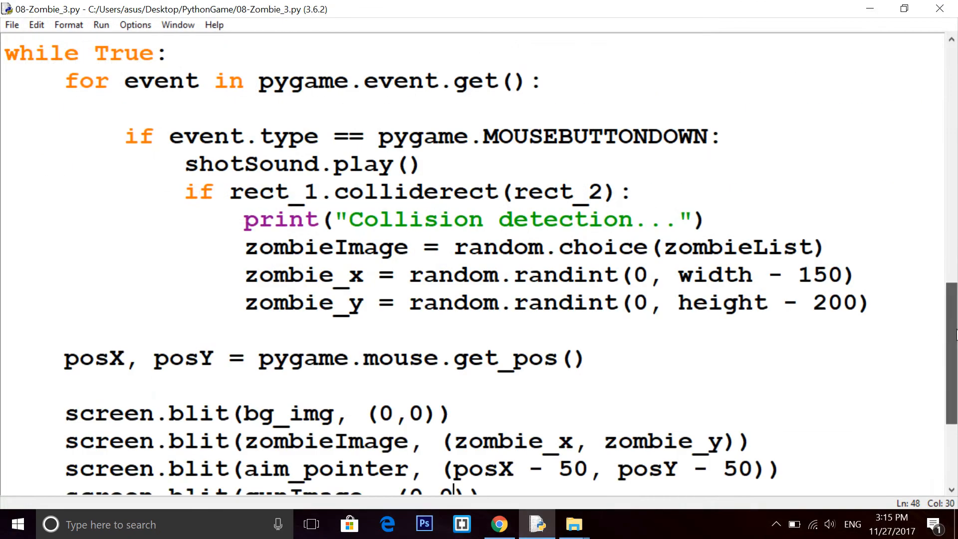
{"action": "scroll", "scroll_direction": "down", "scroll_amount": 3}
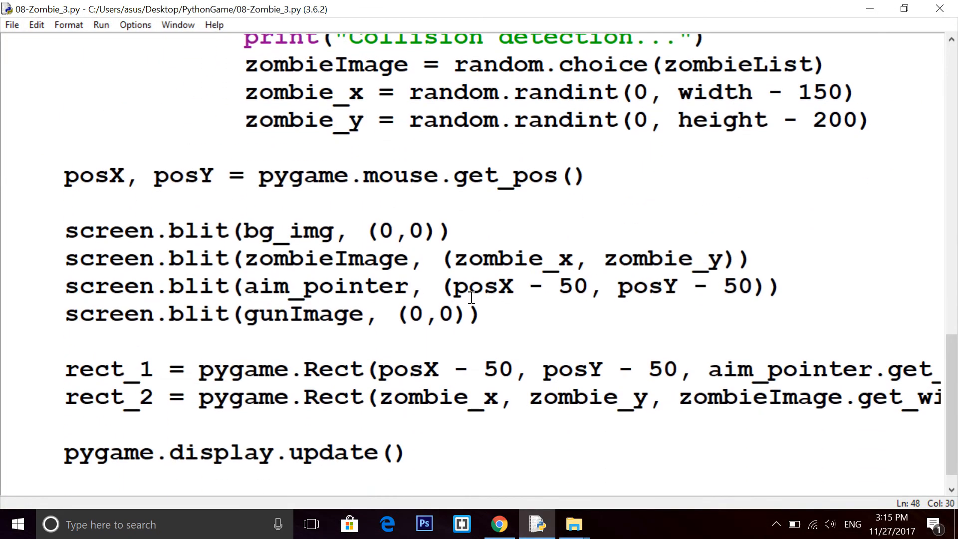
{"action": "left_click", "coordinate": [453, 314]}
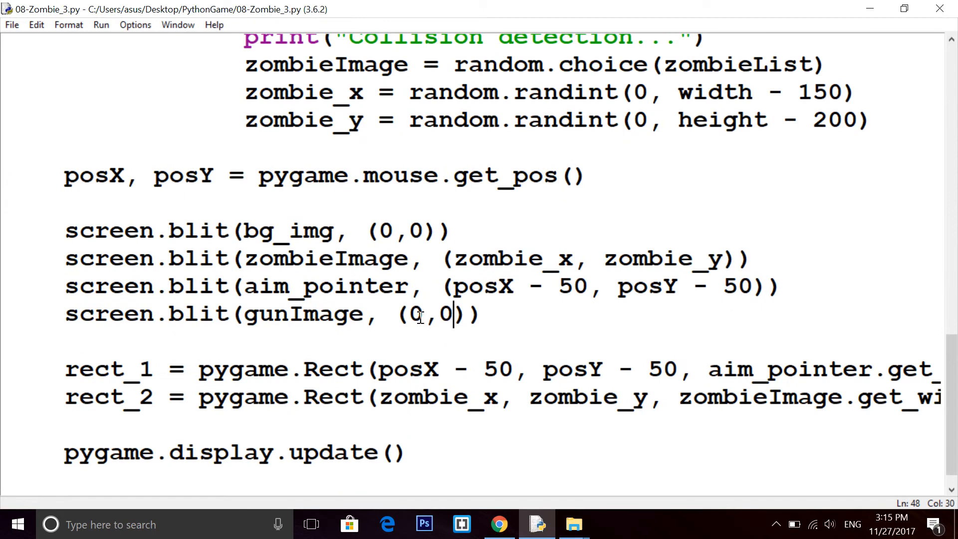
{"action": "type", "text": "pos"}
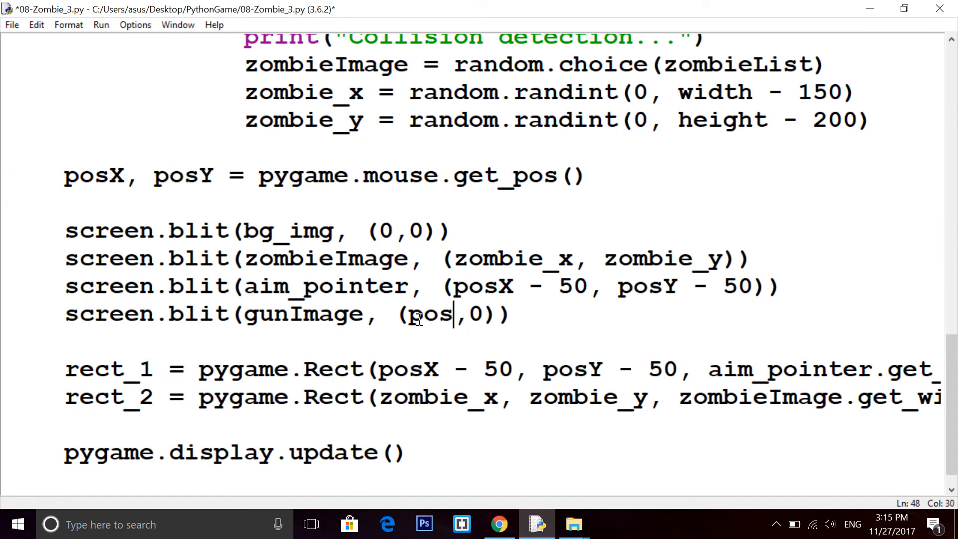
{"action": "type", "text": "X"}
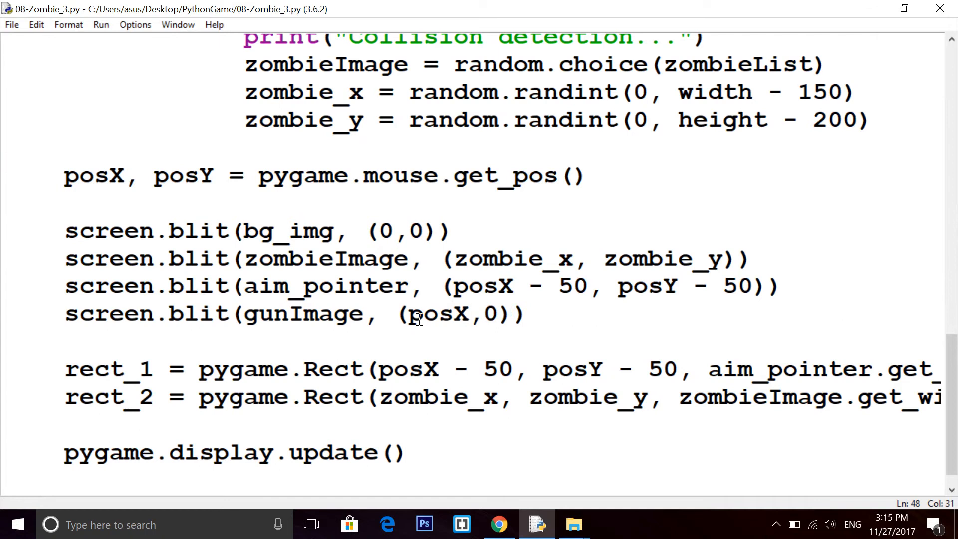
{"action": "left_click", "coordinate": [483, 314]}
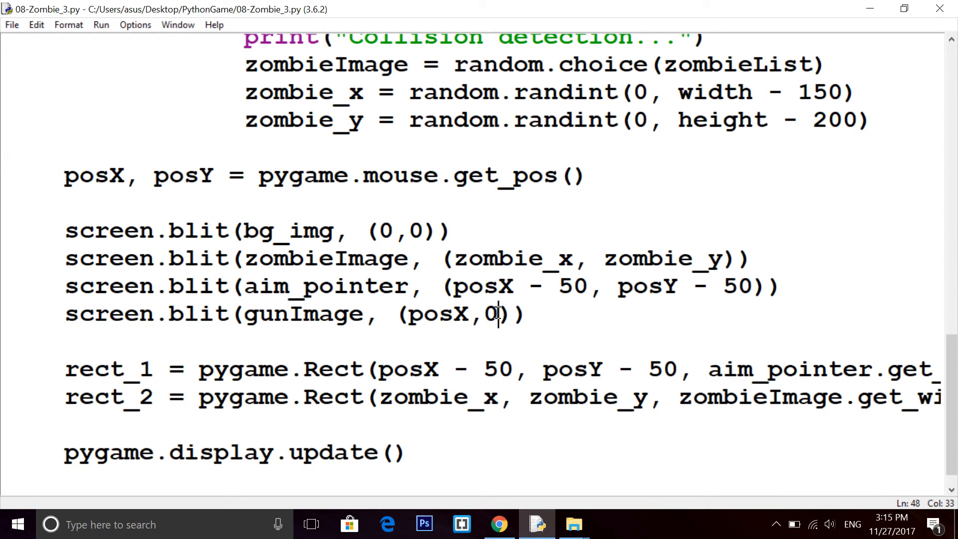
{"action": "type", "text": "height"}
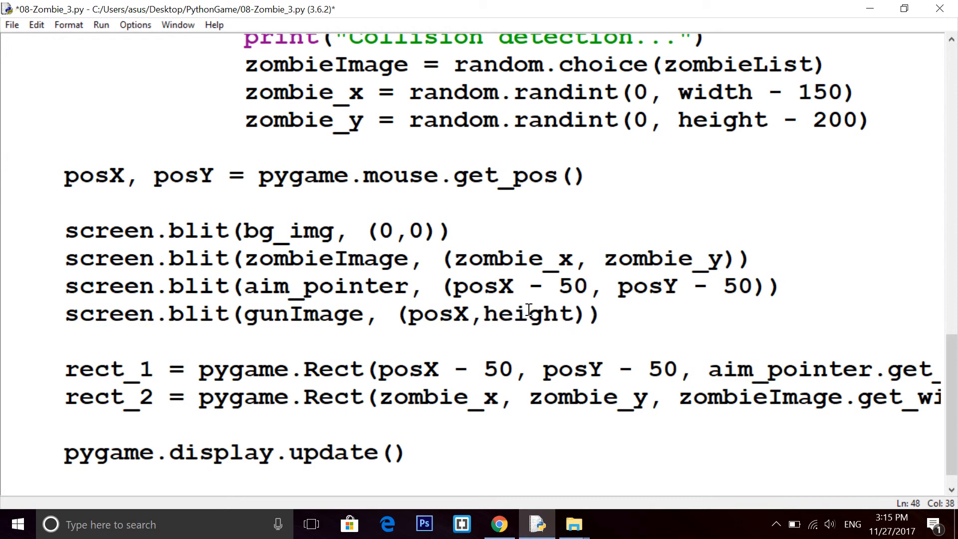
{"action": "type", "text": "-200"}
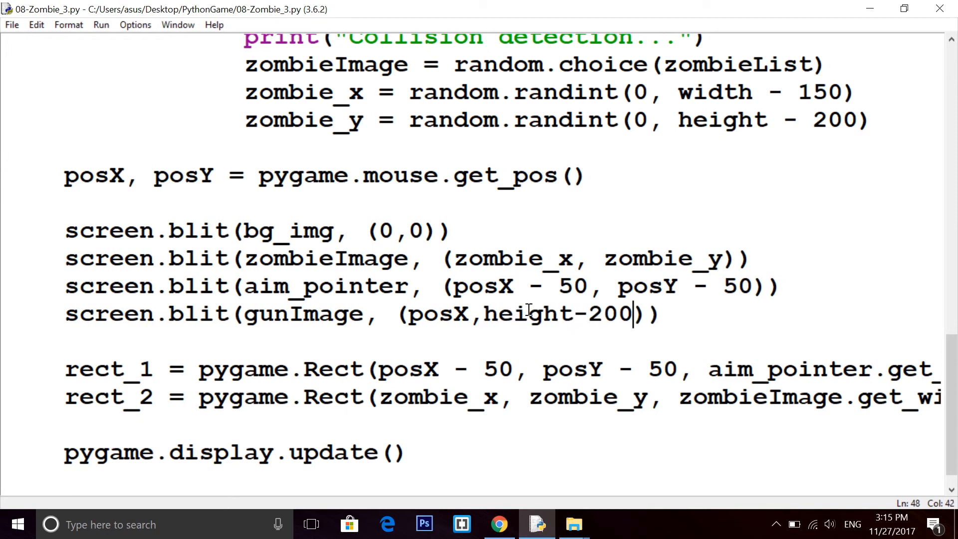
{"action": "key", "text": "F5"}
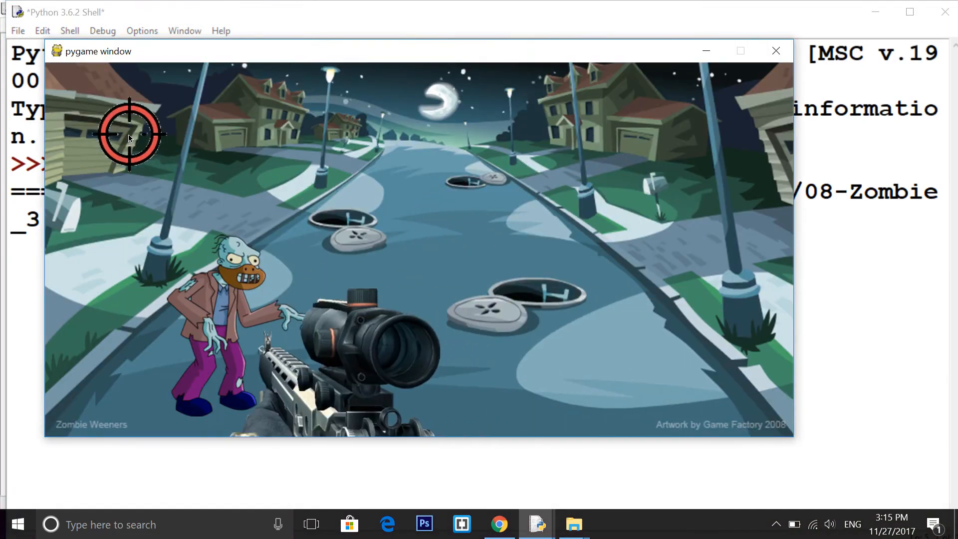
{"action": "mouse_move", "coordinate": [232, 262]}
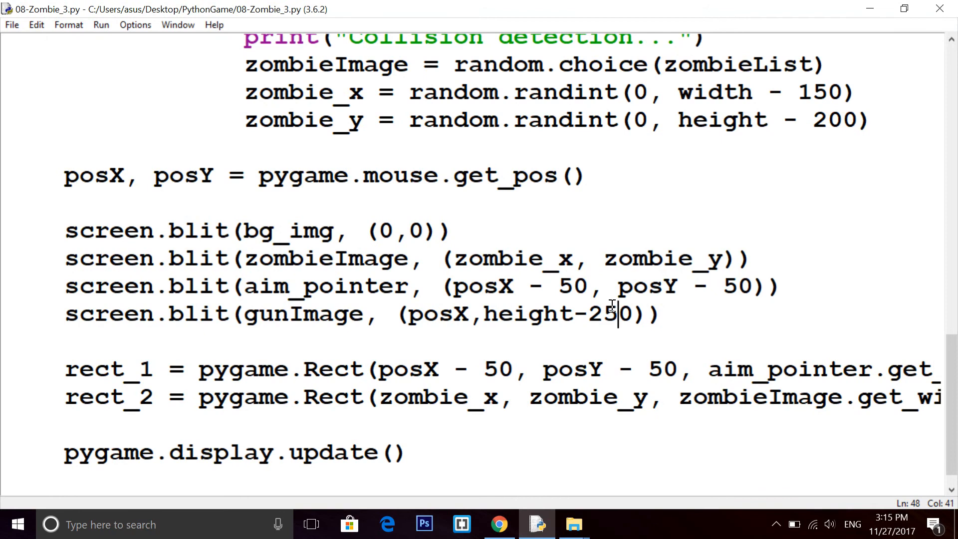
Rerun the game with the gun drawn at height-250 and check it in the window
{"action": "key", "text": "F5"}
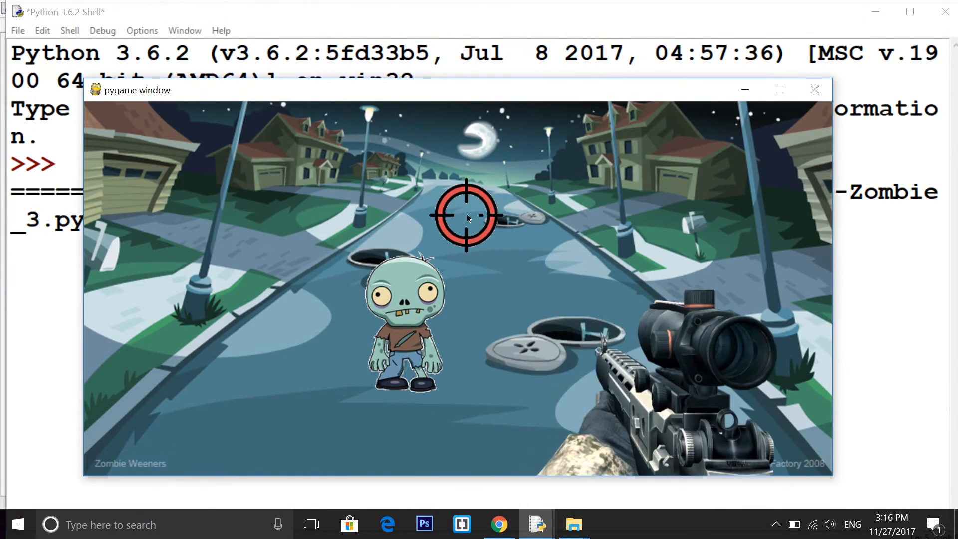
{"action": "left_click", "coordinate": [466, 215]}
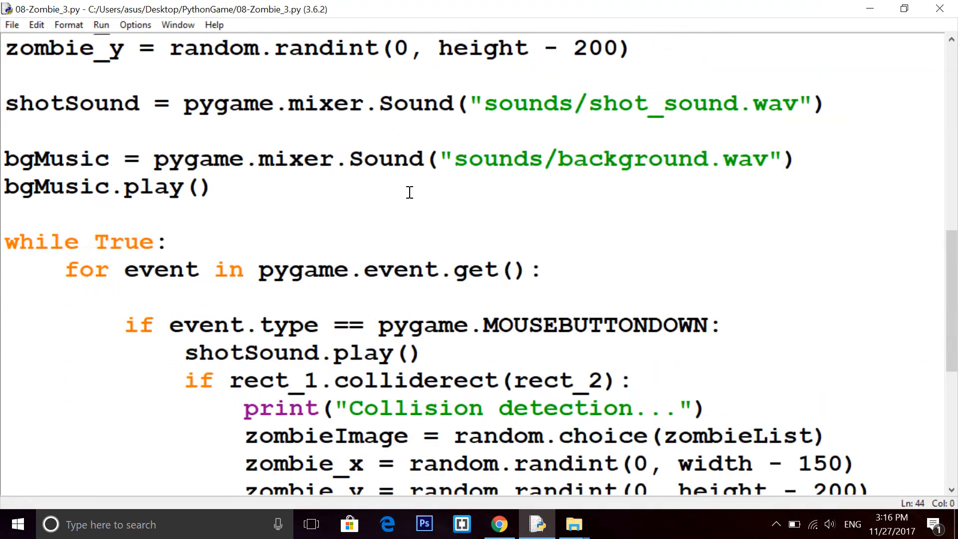
Define a new score() function above the while loop
{"action": "scroll", "scroll_direction": "up", "scroll_amount": 3}
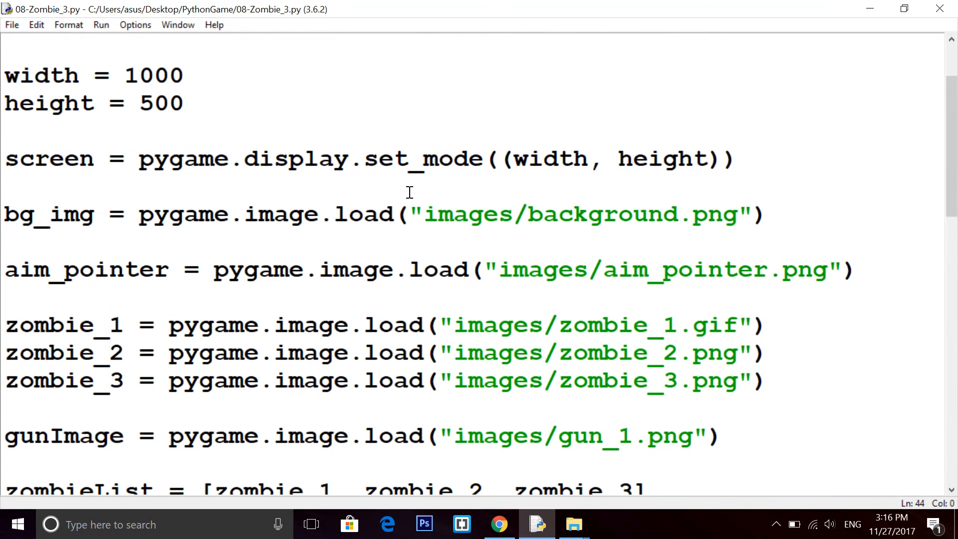
{"action": "scroll", "scroll_direction": "down", "scroll_amount": 3}
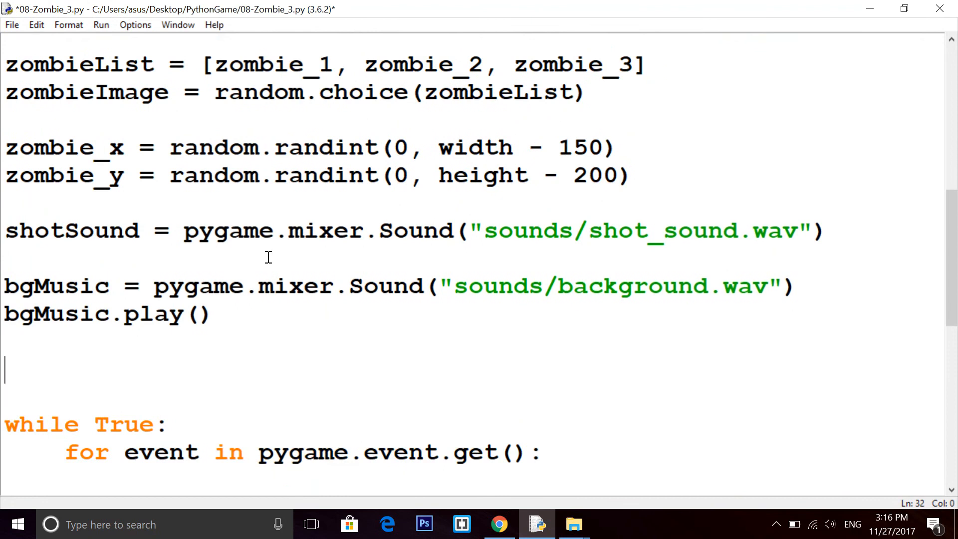
{"action": "type", "text": "def"}
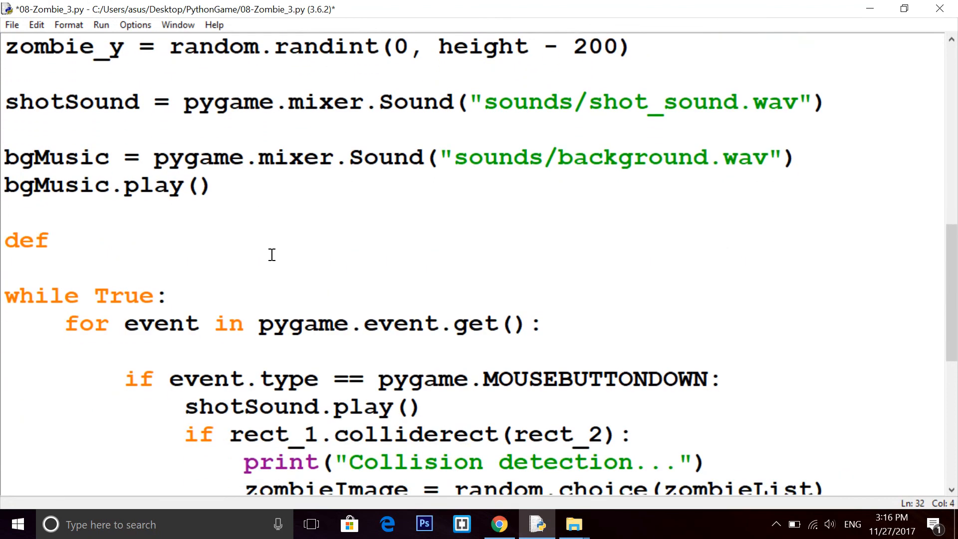
{"action": "type", "text": "s"}
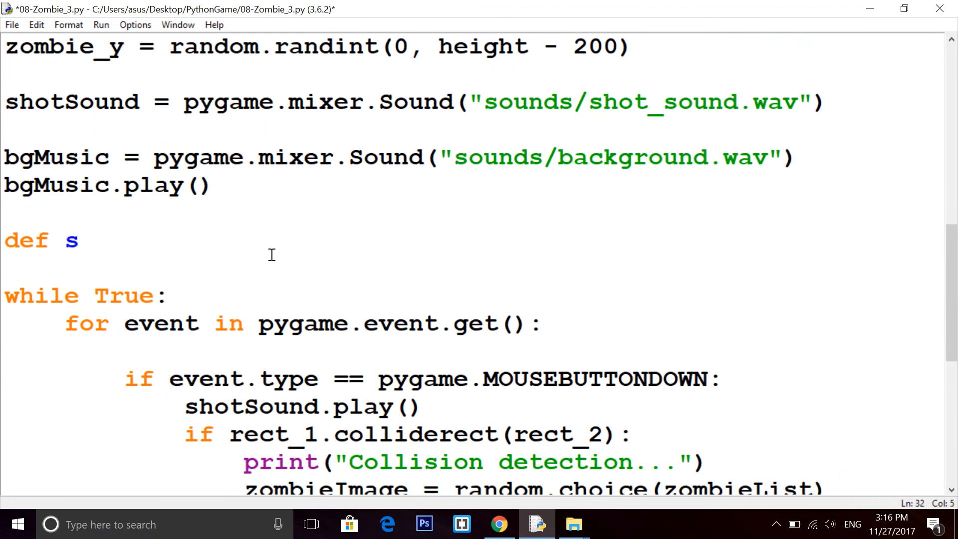
{"action": "type", "text": "core"}
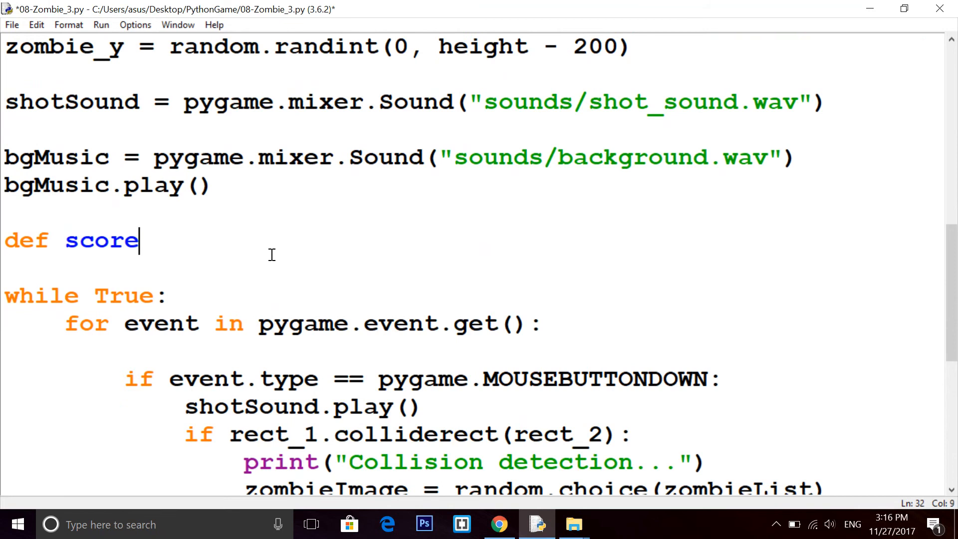
{"action": "type", "text": "():"}
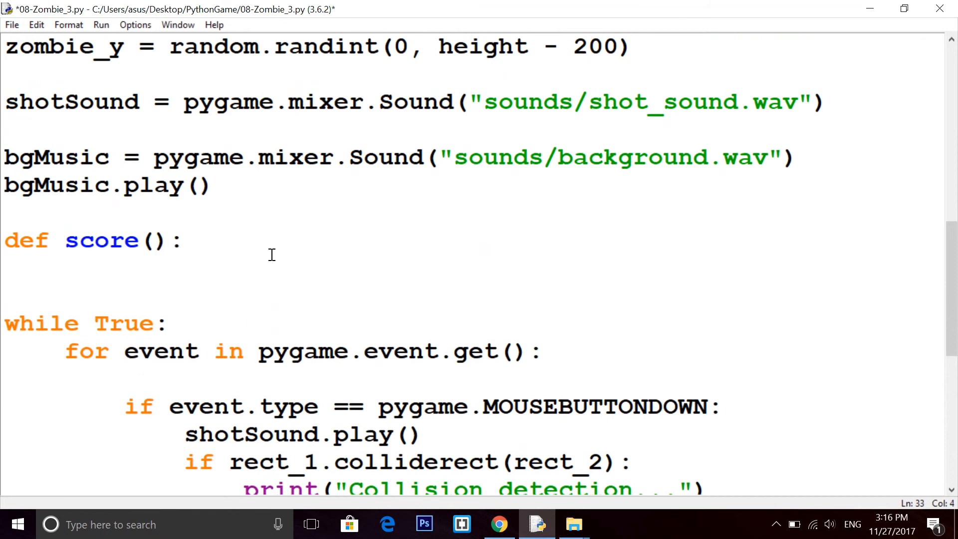
Inside it create font = pygame.font.SysFont(None, 40)
{"action": "type", "text": "font = pyg"}
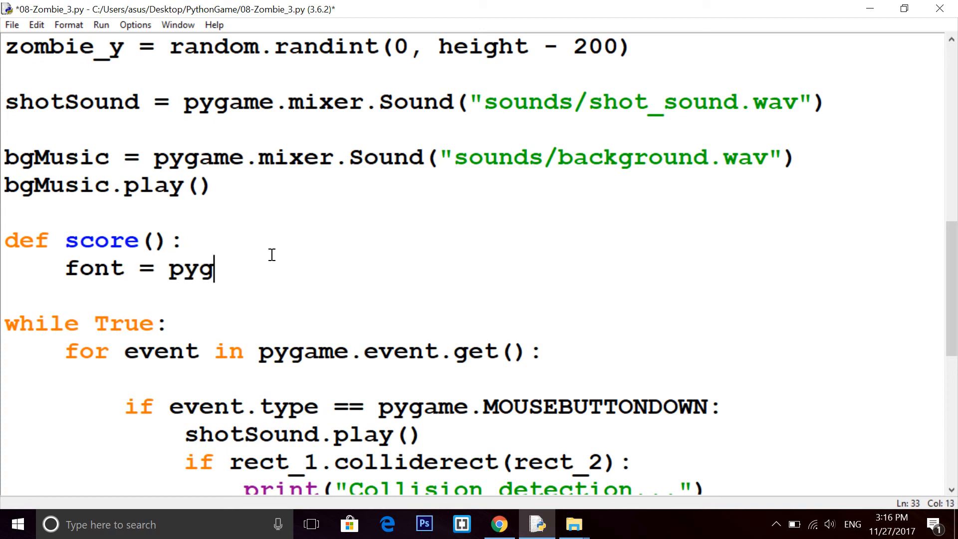
{"action": "type", "text": "ame.font."}
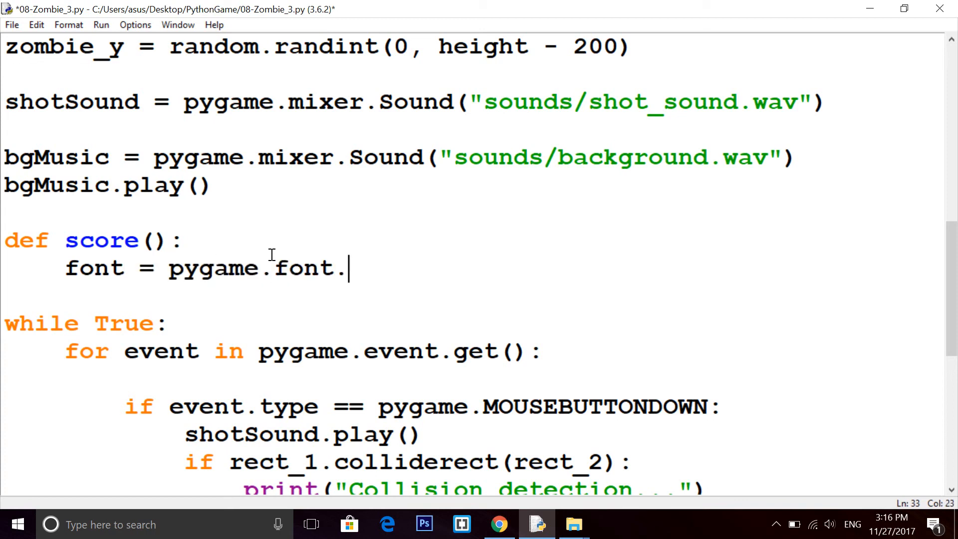
{"action": "type", "text": "Sys"}
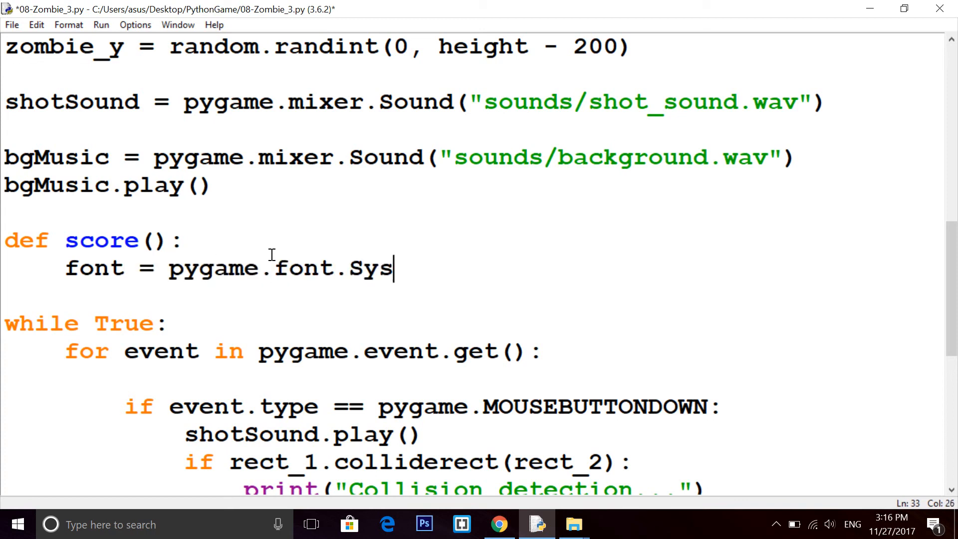
{"action": "type", "text": "font()"}
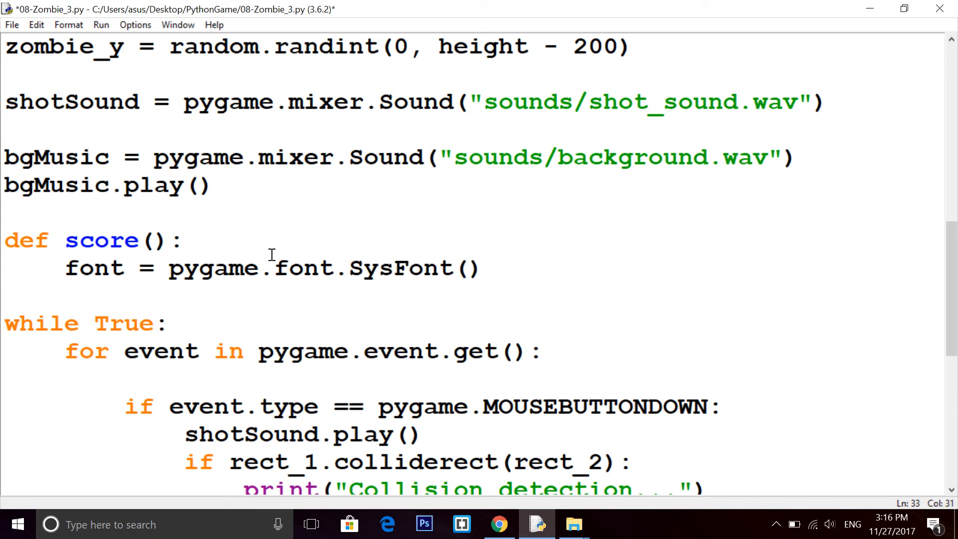
{"action": "left_click", "coordinate": [466, 267]}
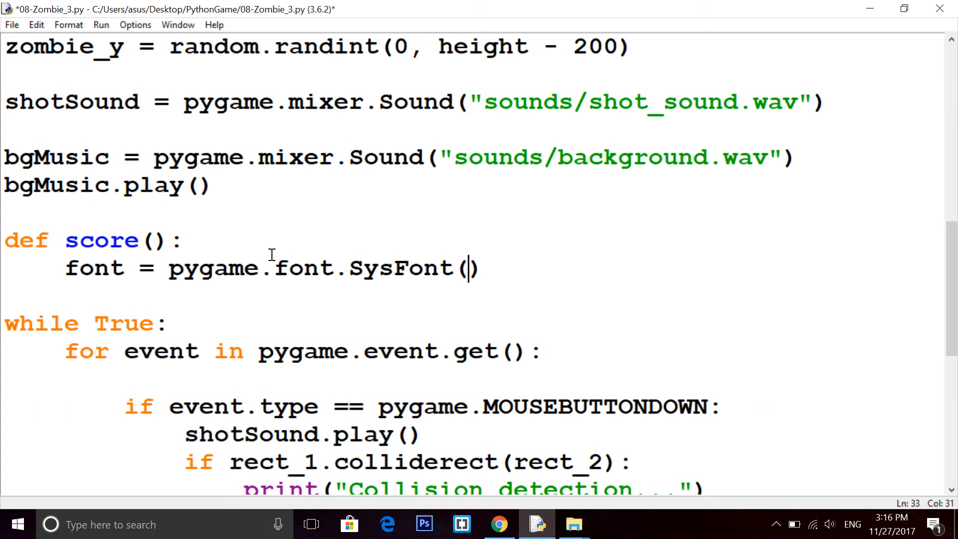
{"action": "type", "text": "Non"}
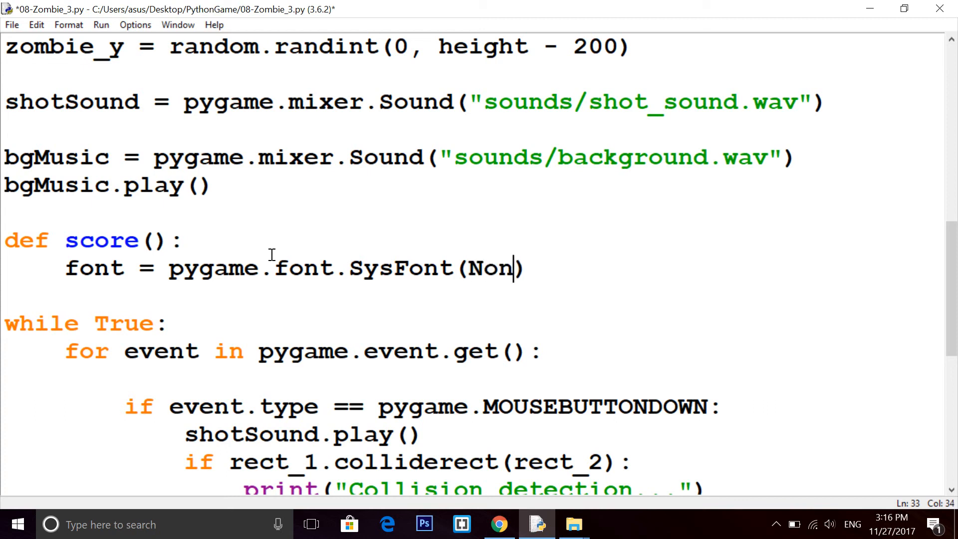
{"action": "type", "text": "e,"}
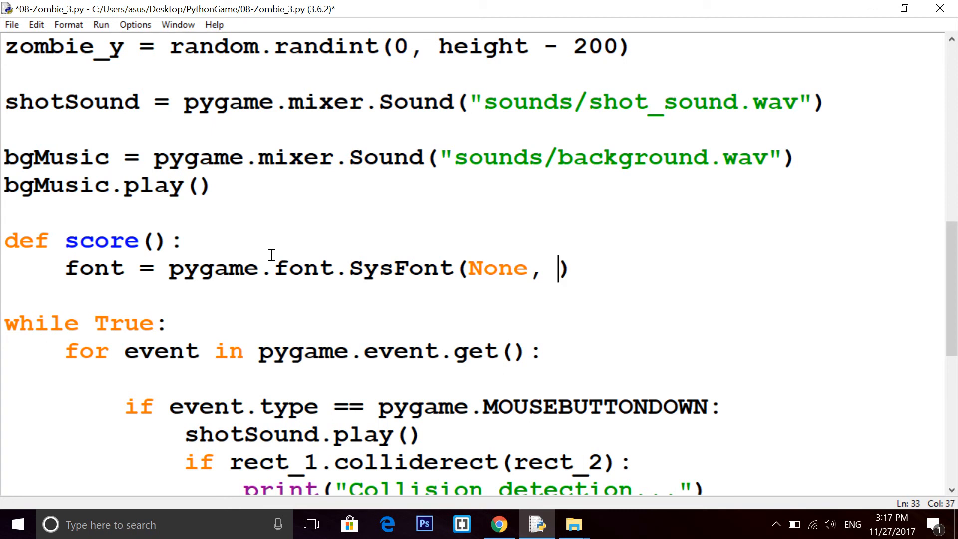
{"action": "type", "text": "40"}
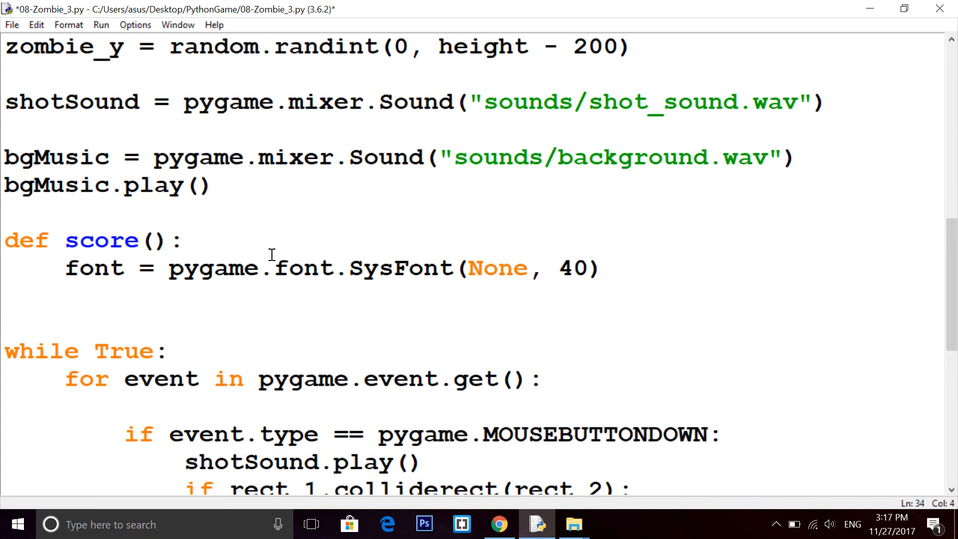
Begin text = font.render("Score : "+...) joining the string with the score value
{"action": "type", "text": "text ="}
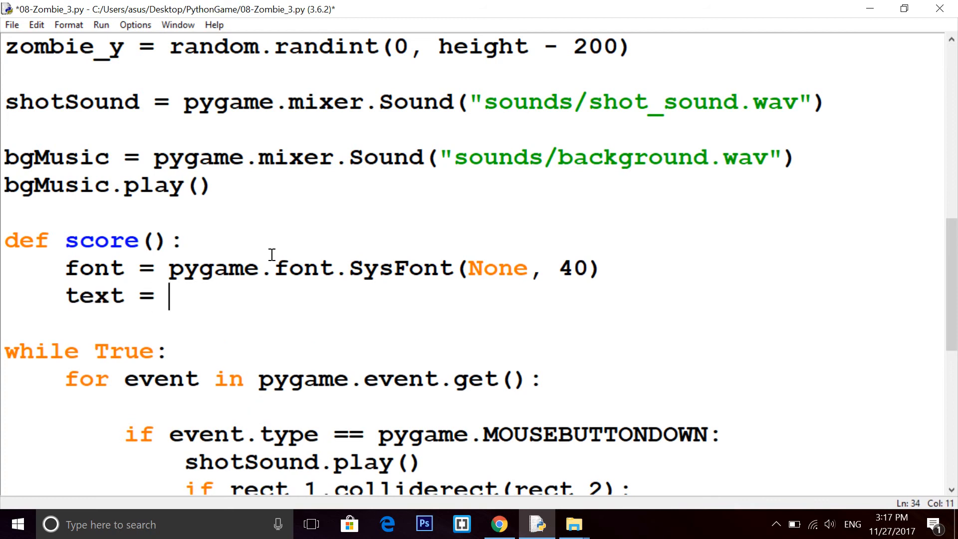
{"action": "type", "text": "font.re"}
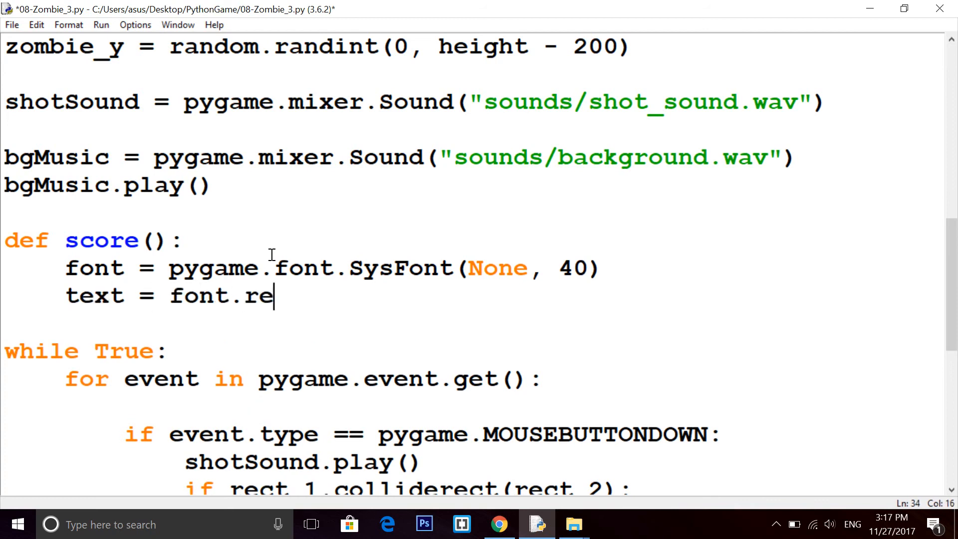
{"action": "type", "text": "nder("}
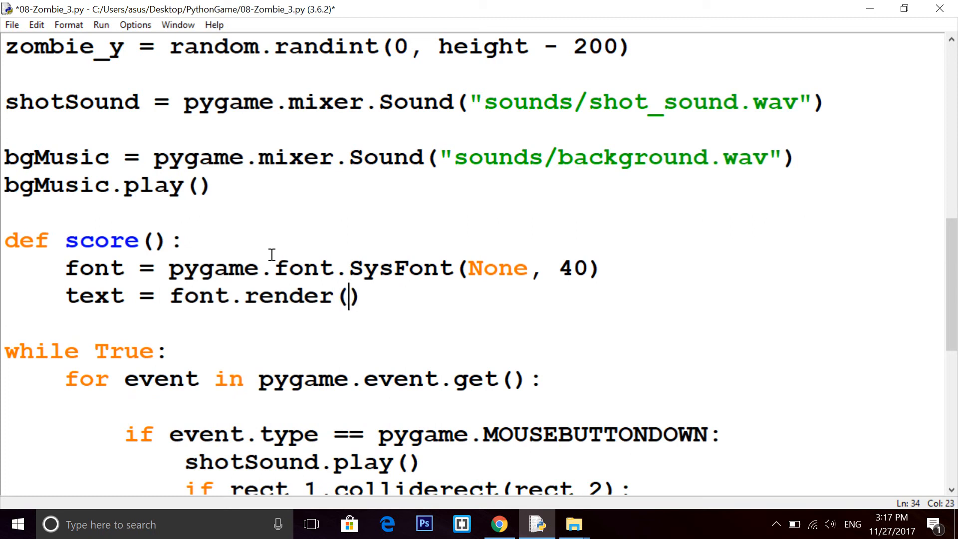
{"action": "type", "text": "\"\""}
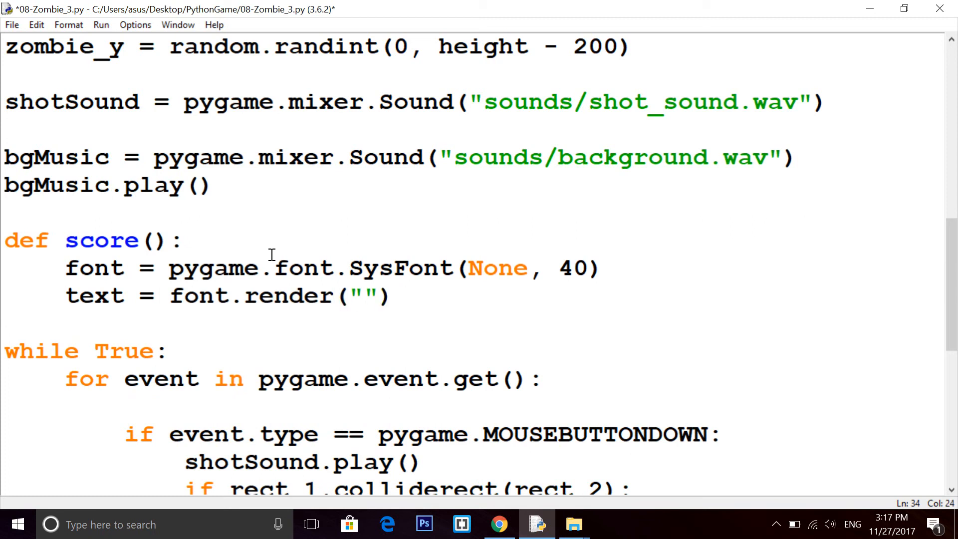
{"action": "type", "text": "Score :"}
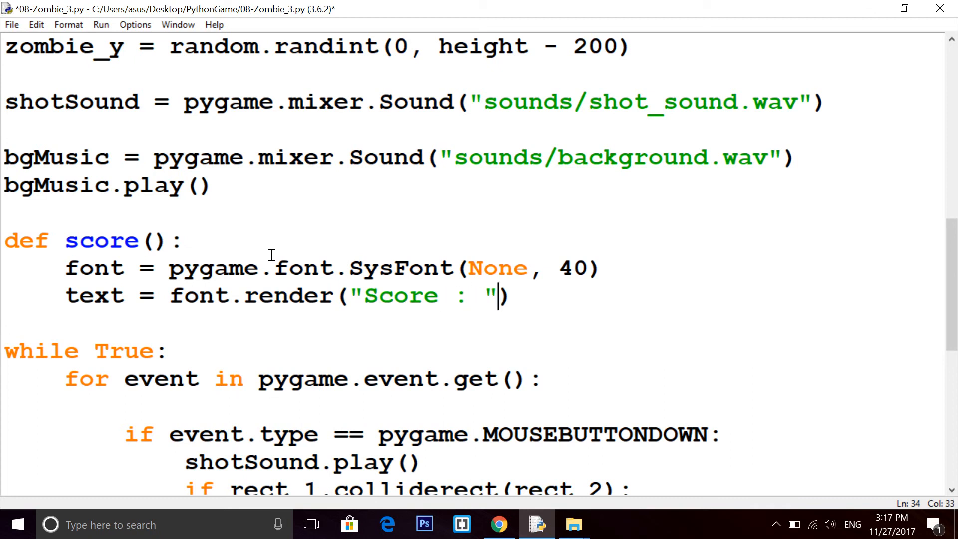
{"action": "type", "text": "+s"}
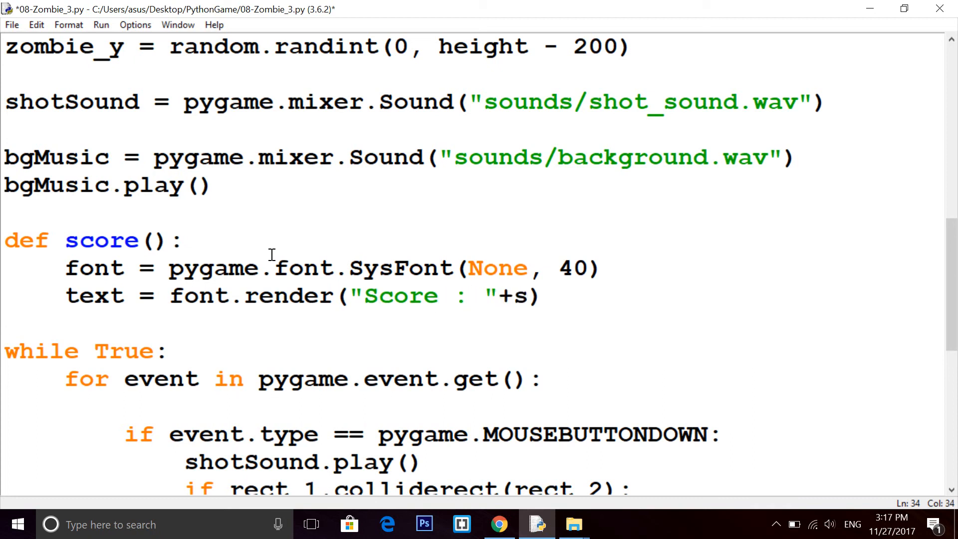
{"action": "type", "text": "core"}
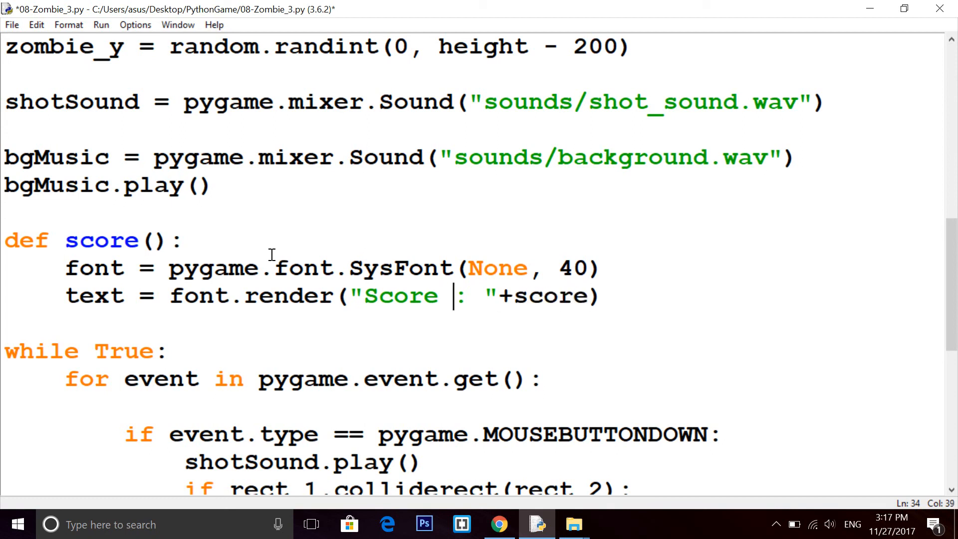
{"action": "type", "text": "score"}
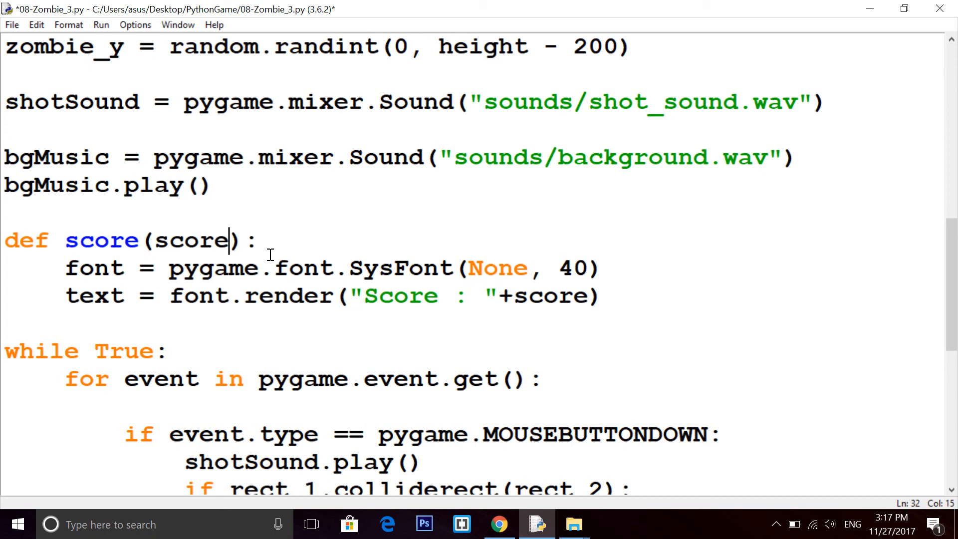
Rename the function's parameter to counter and add True as the antialias argument
{"action": "left_click", "coordinate": [173, 240]}
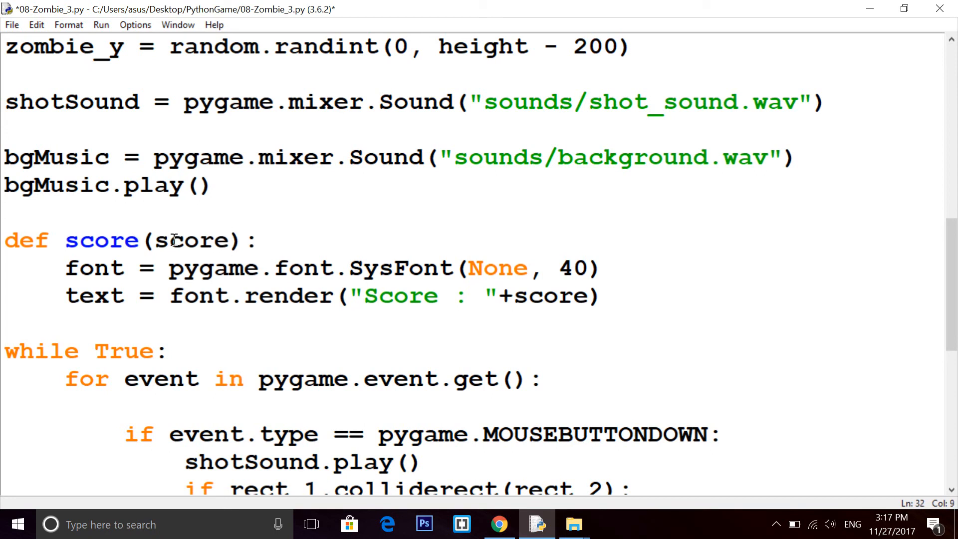
{"action": "double_click", "coordinate": [101, 239]}
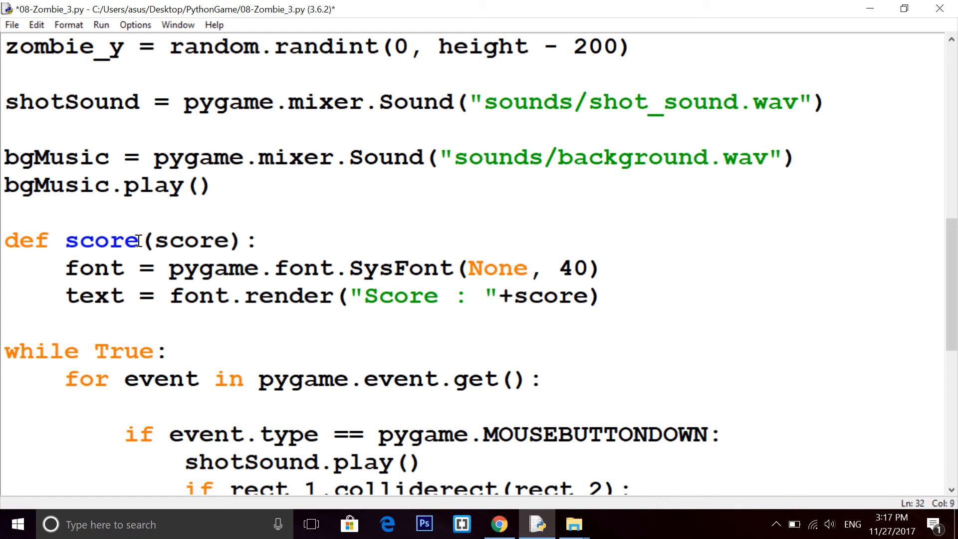
{"action": "type", "text": "counter"}
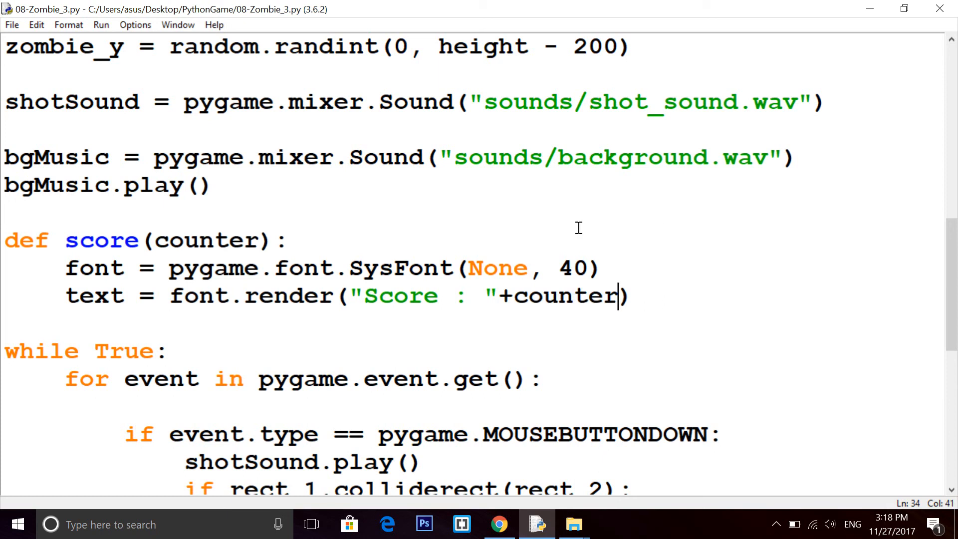
{"action": "type", "text": ","}
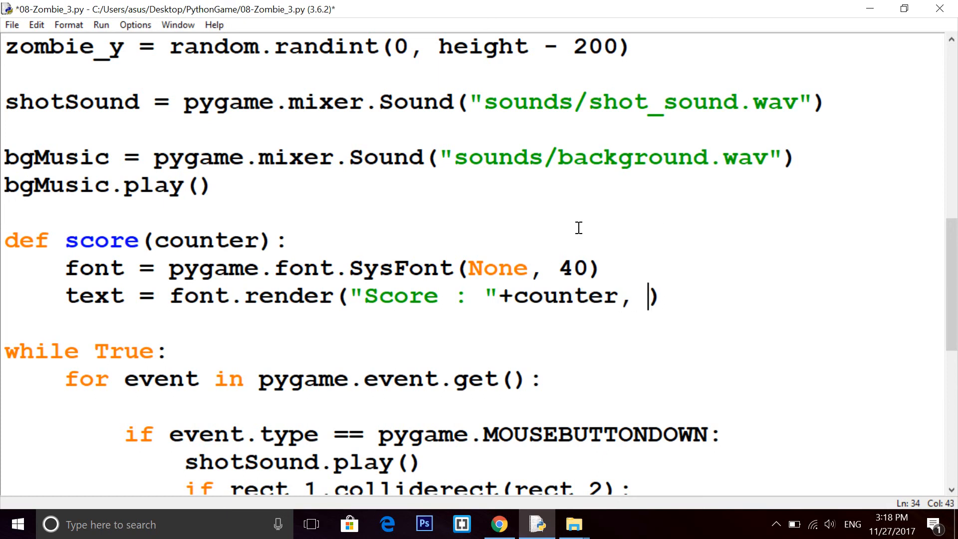
{"action": "type", "text": "True,"}
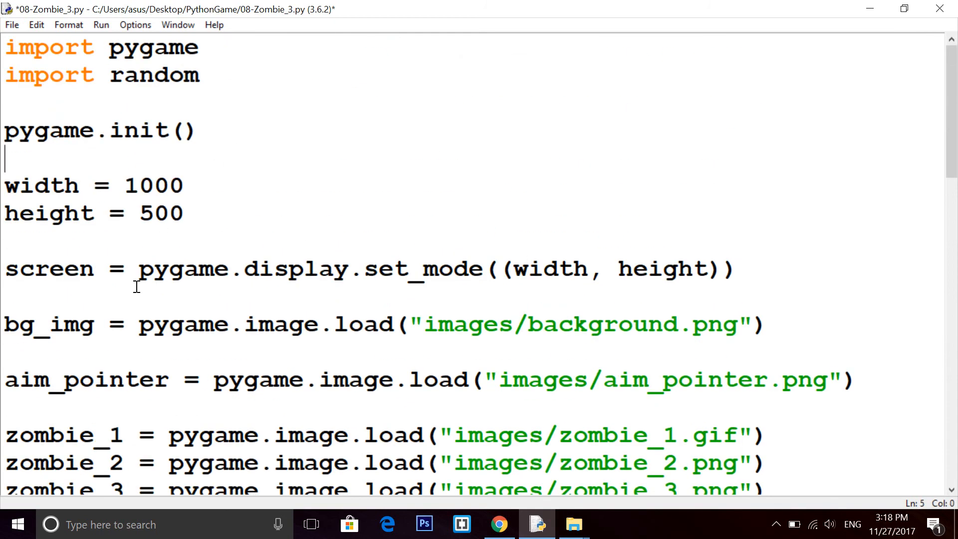
Define red = (255,0,0) near the screen setup and save the script
{"action": "type", "text": "red ="}
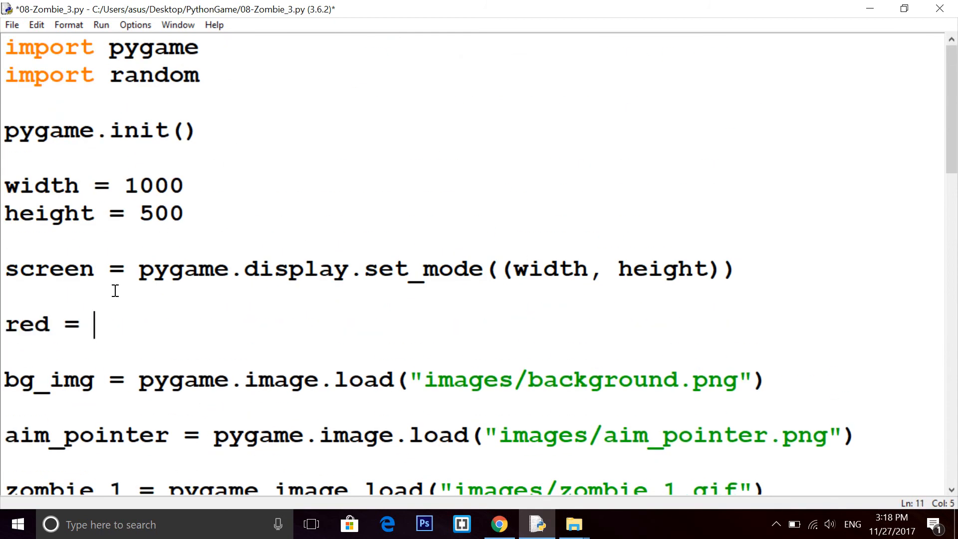
{"action": "type", "text": "()"}
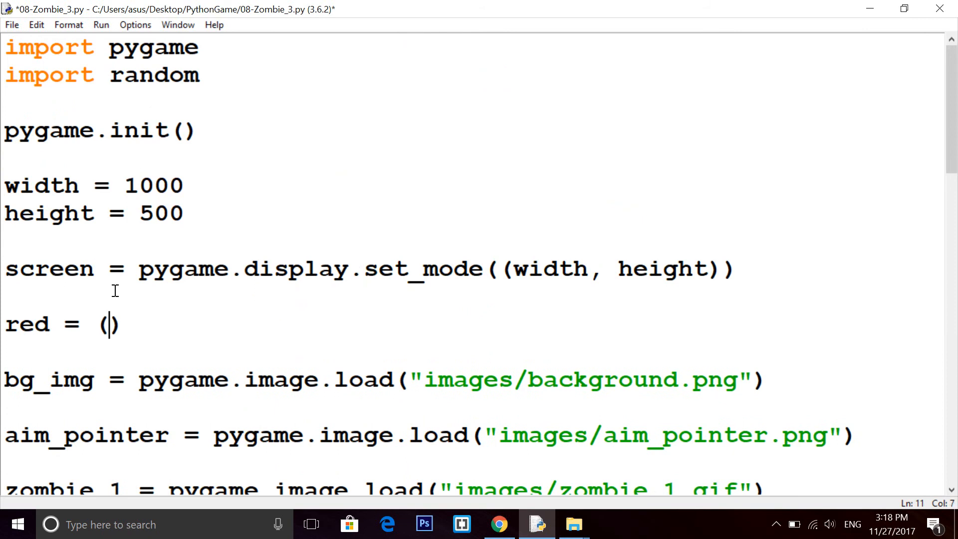
{"action": "type", "text": "255,0,0"}
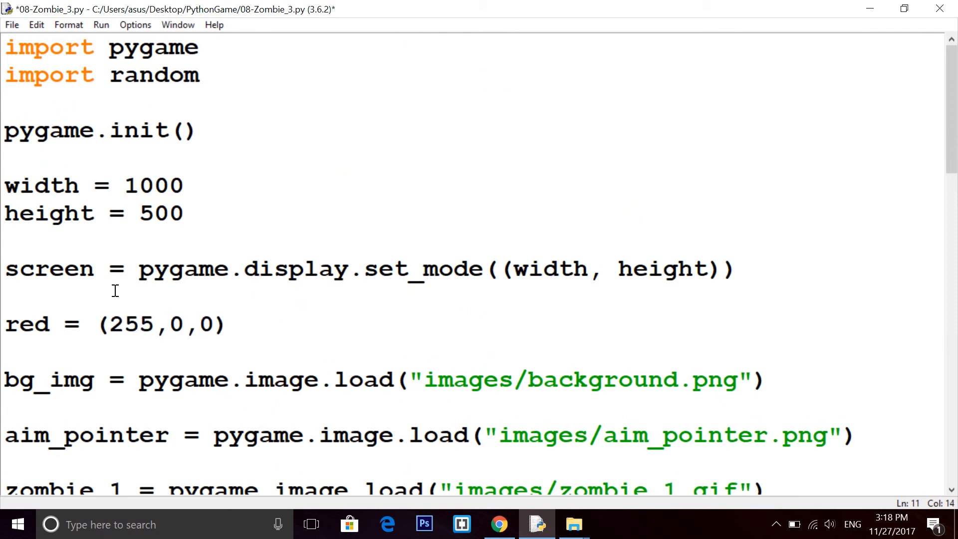
{"action": "key", "text": "ctrl+s"}
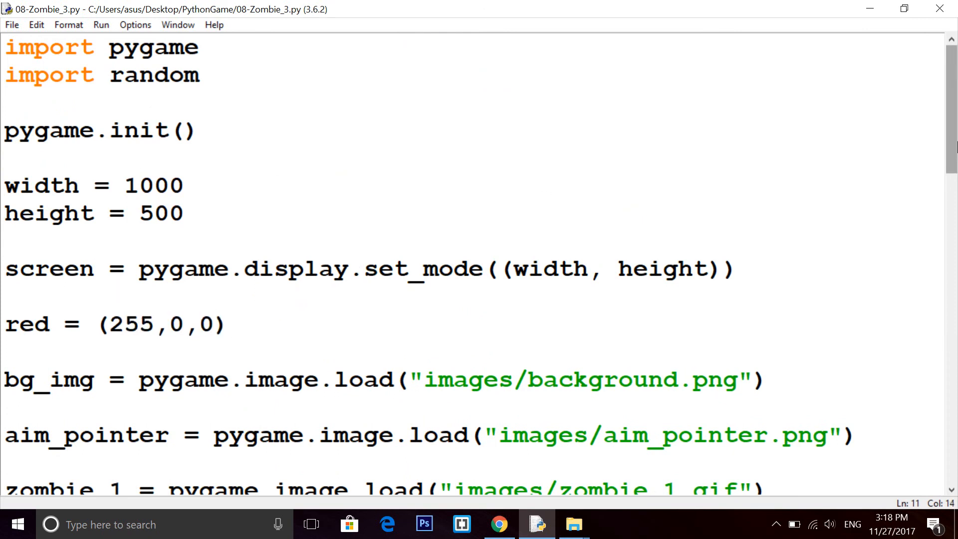
{"action": "scroll", "scroll_direction": "down", "scroll_amount": 3}
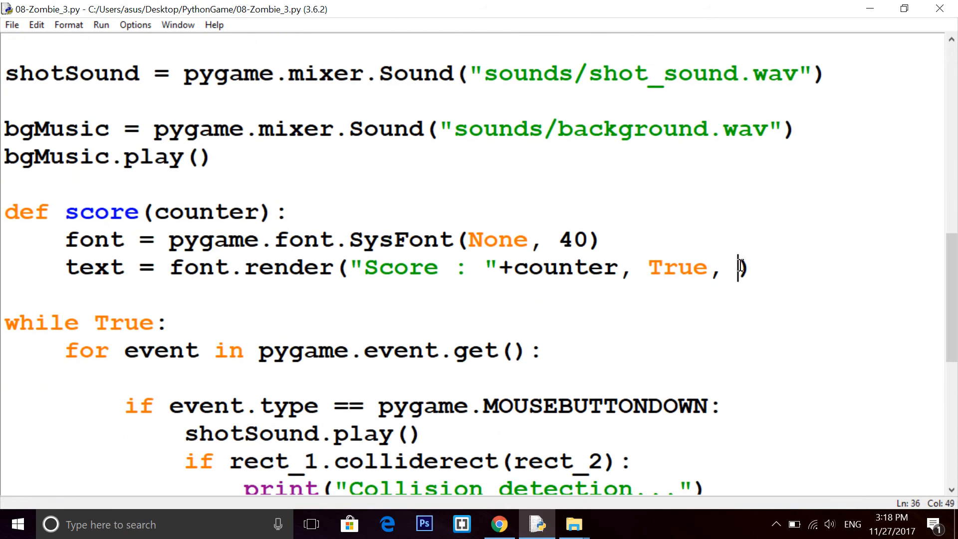
Render the text in red and add screen.blit(text, (10,20)) in the score function
{"action": "type", "text": "red)"}
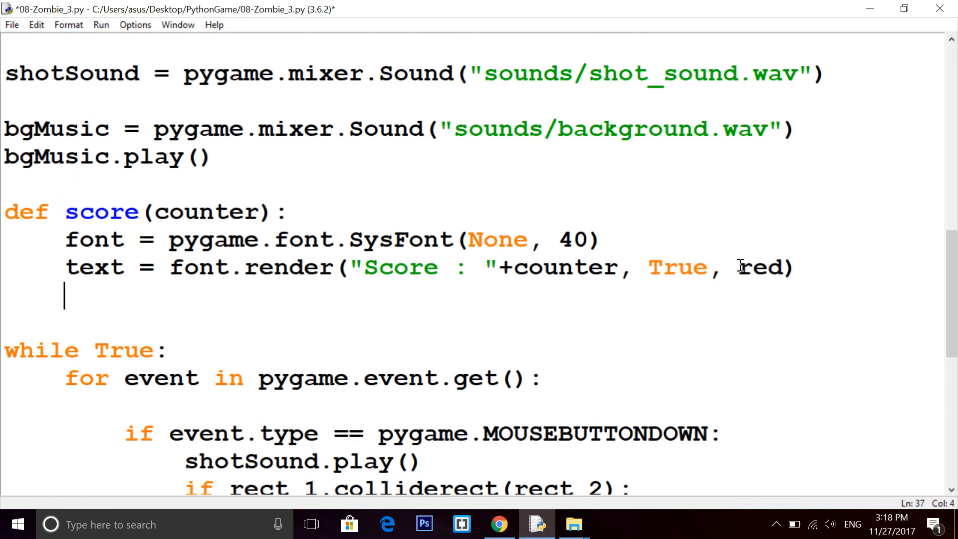
{"action": "type", "text": "screen.b"}
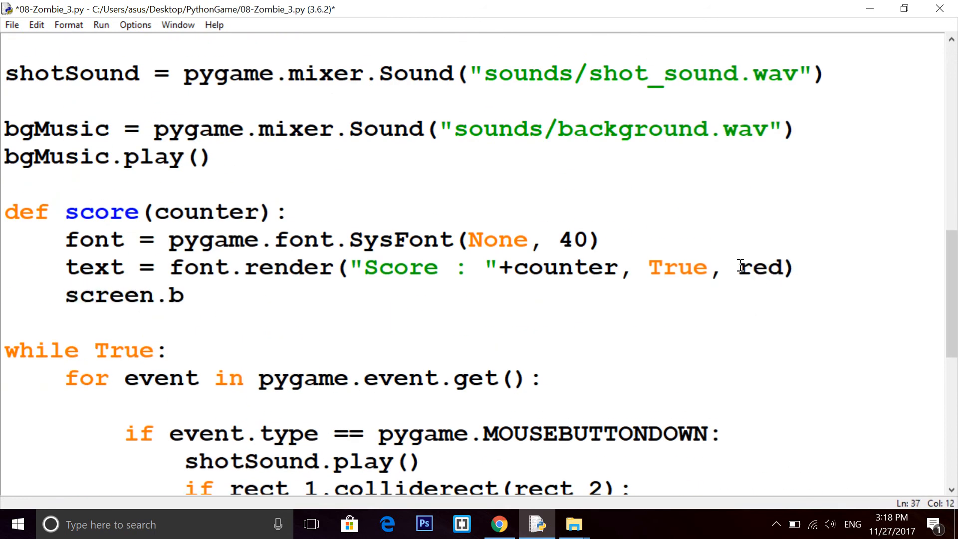
{"action": "type", "text": "lit(tex)"}
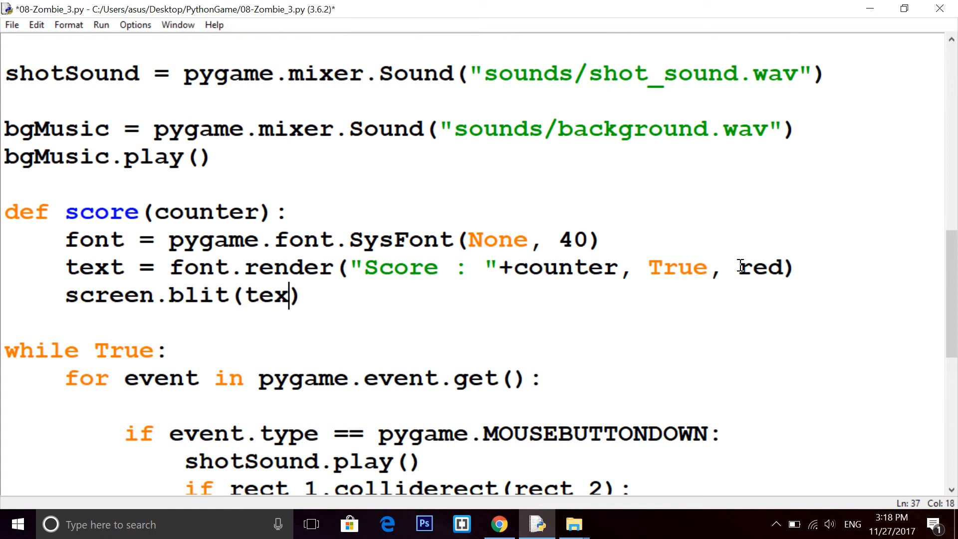
{"action": "type", "text": "t, ()"}
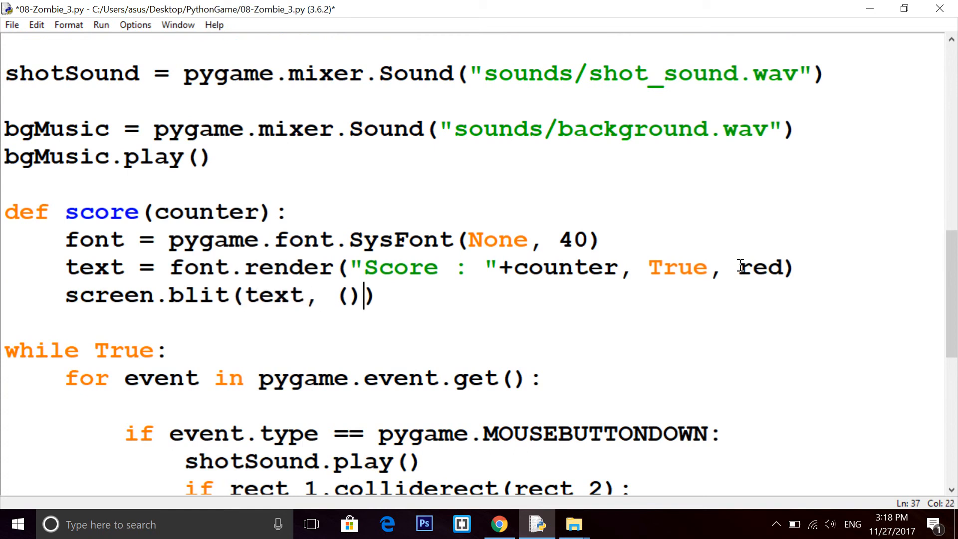
{"action": "type", "text": "1"}
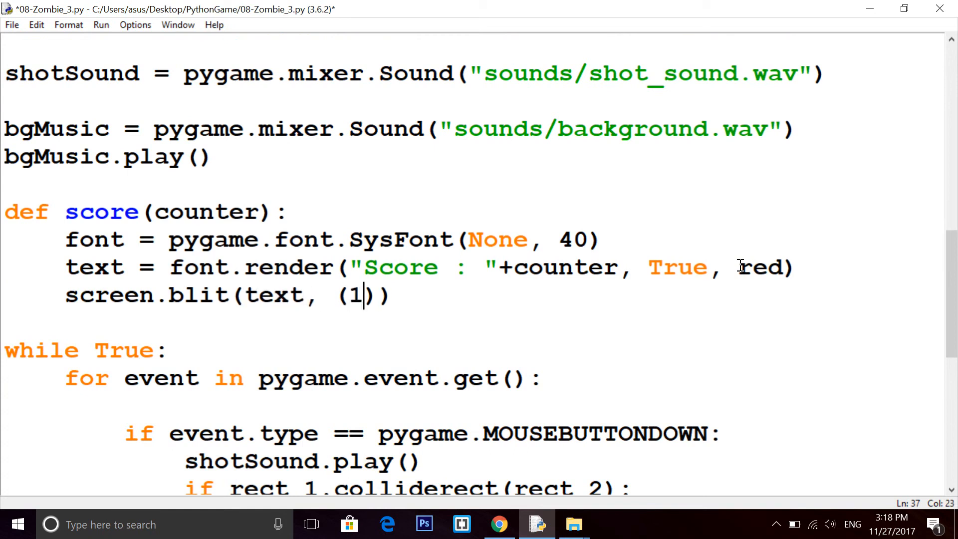
{"action": "type", "text": "0,20"}
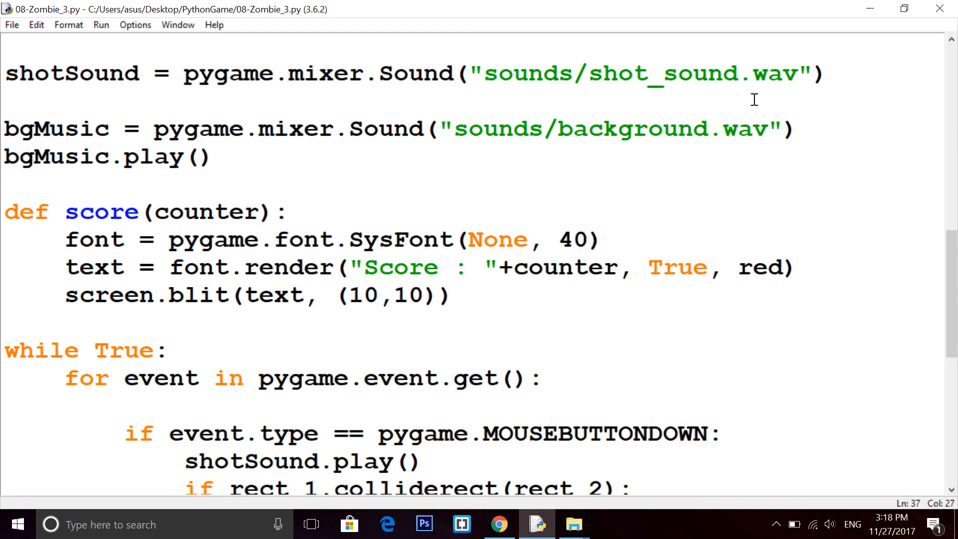
Call score() before pygame.display.update() in the game loop and save
{"action": "scroll", "scroll_direction": "down", "scroll_amount": 3}
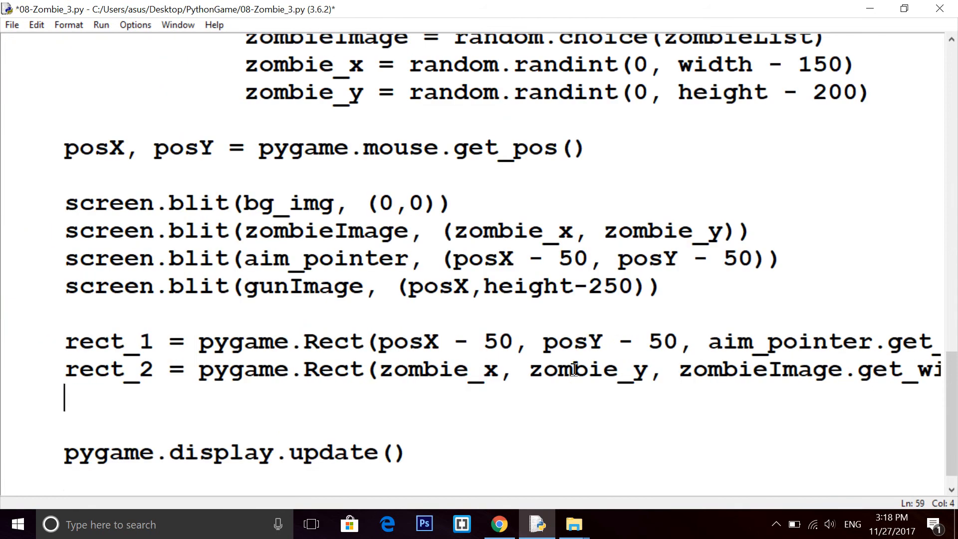
{"action": "type", "text": "score()"}
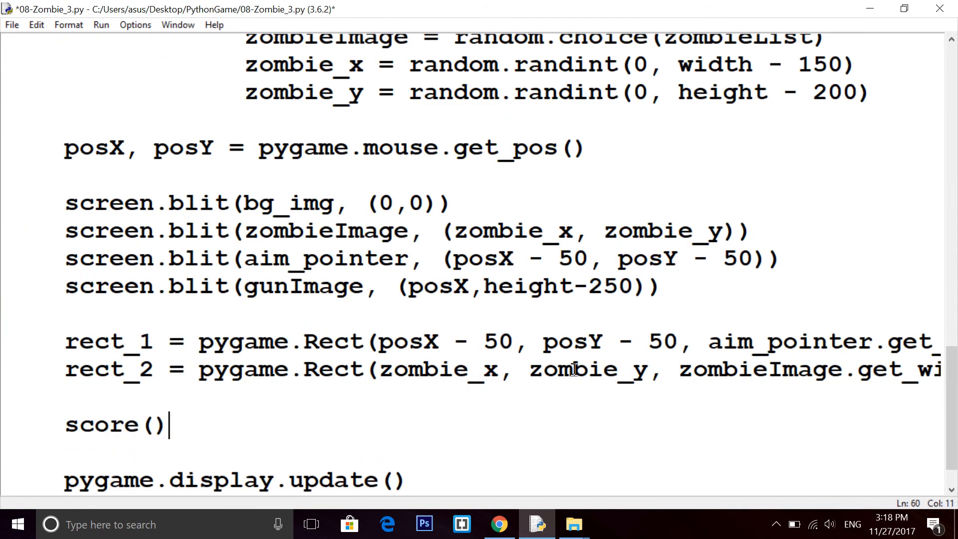
{"action": "key", "text": "ctrl+s"}
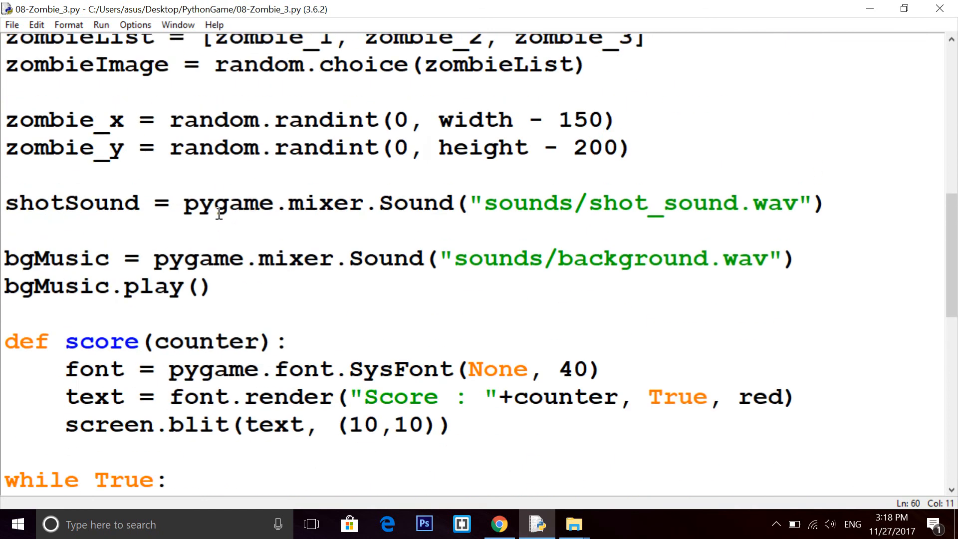
Add a global counter = 0 line just above the score function
{"action": "scroll", "scroll_direction": "down", "scroll_amount": 3}
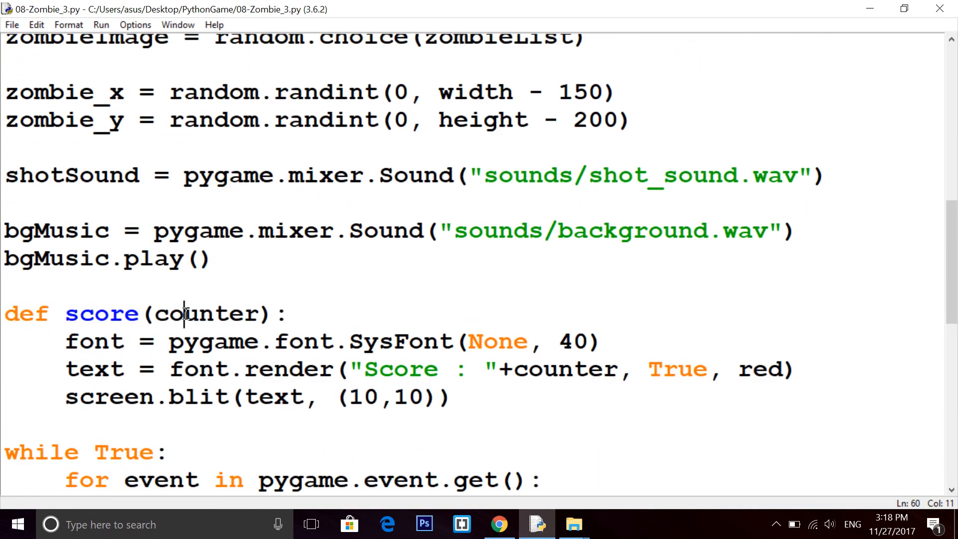
{"action": "scroll", "scroll_direction": "down", "scroll_amount": 3}
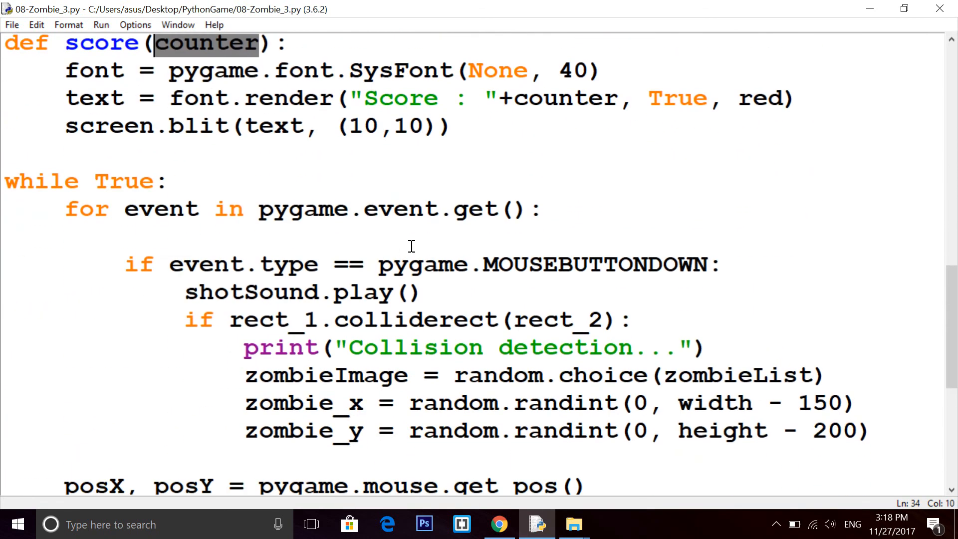
{"action": "mouse_move", "coordinate": [180, 153]}
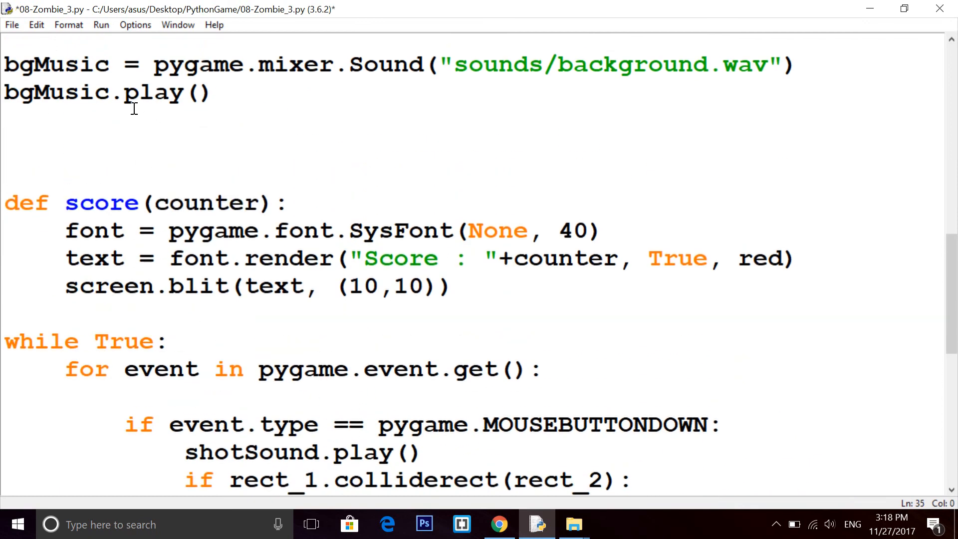
{"action": "type", "text": "counter ="}
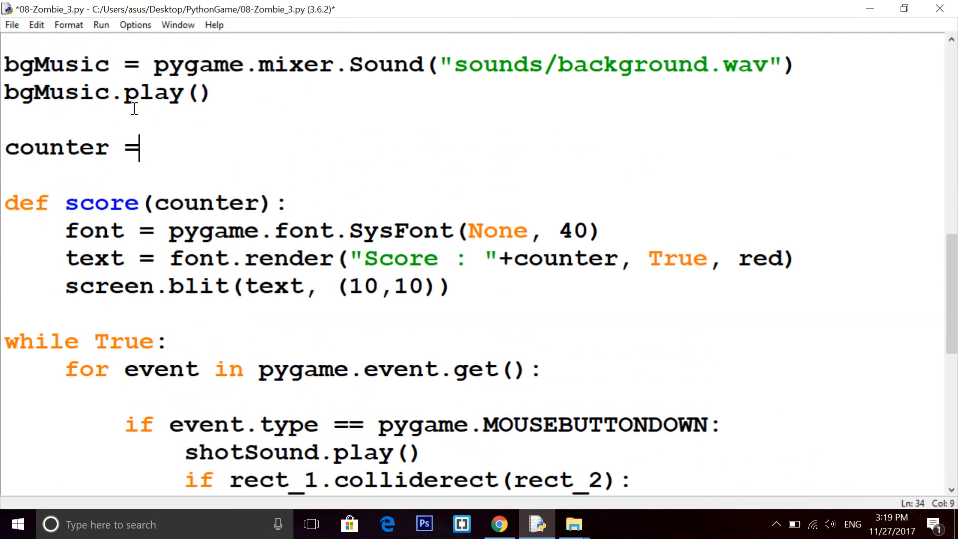
{"action": "type", "text": "0"}
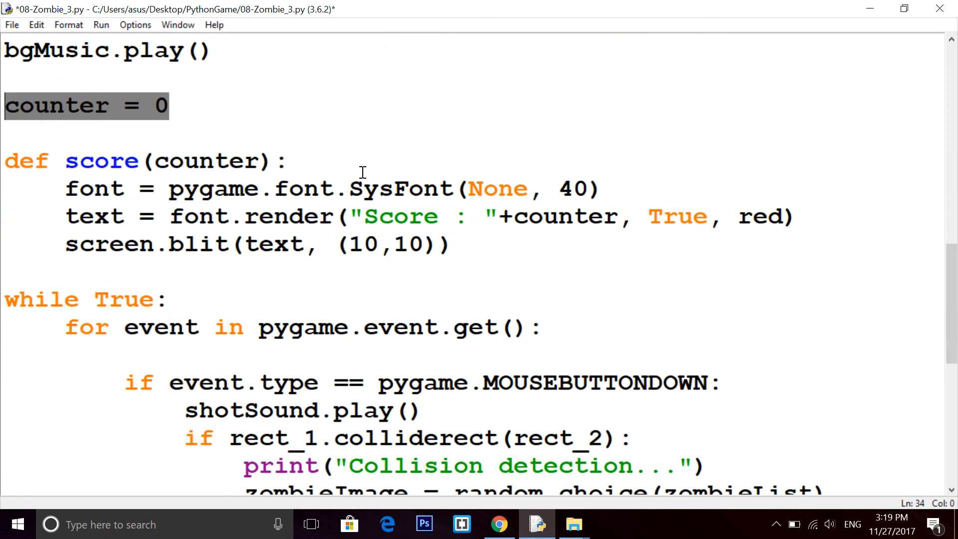
{"action": "scroll", "scroll_direction": "down", "scroll_amount": 3}
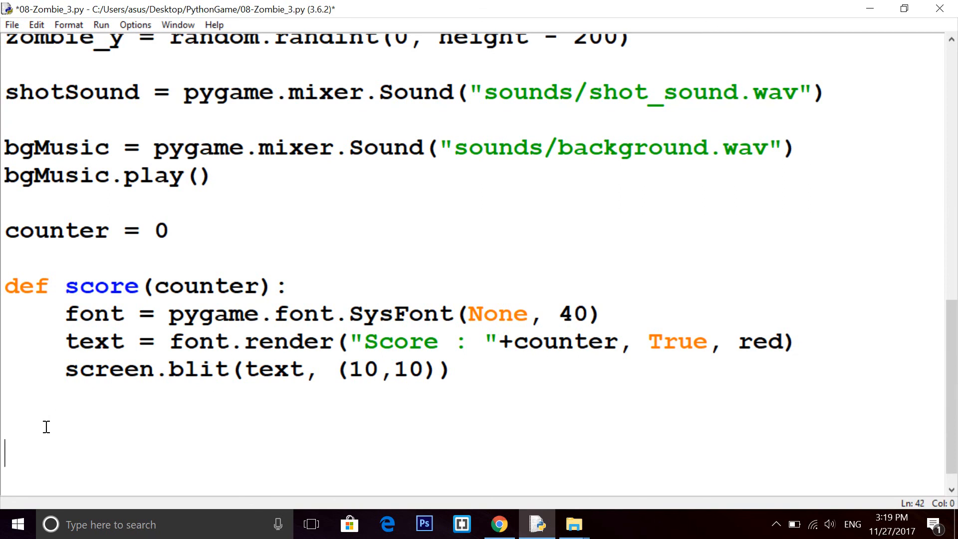
Define game() above while True and select the loop body to indent it underneath
{"action": "type", "text": "def mai"}
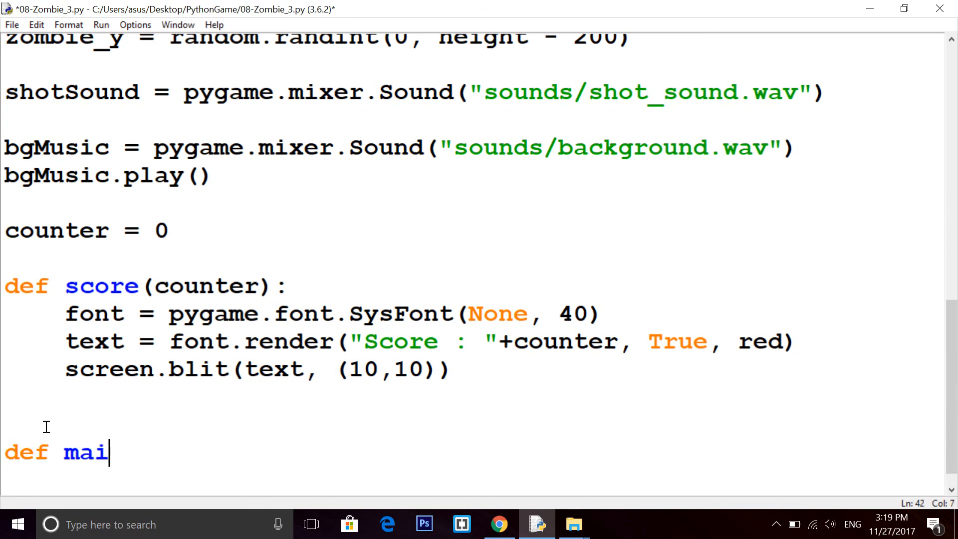
{"action": "key", "text": "BackSpace"}
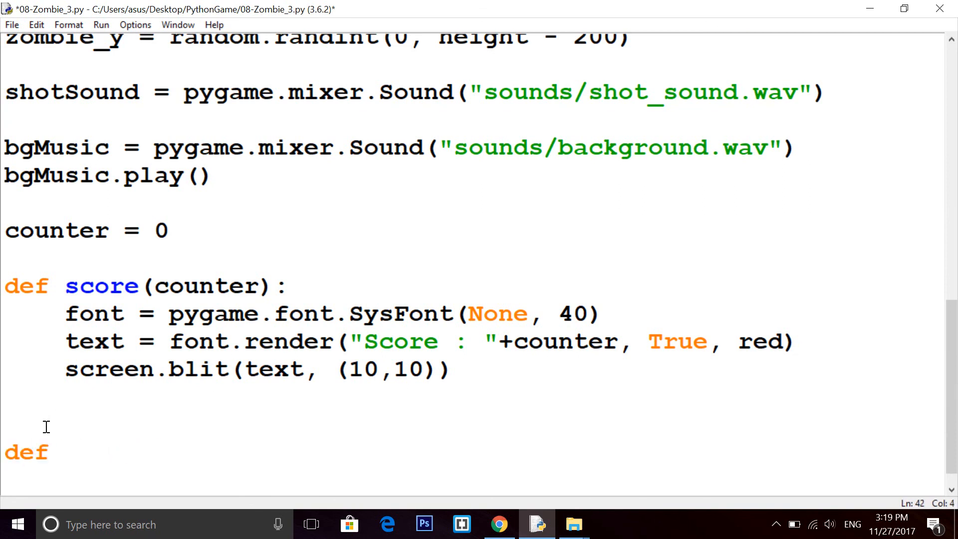
{"action": "type", "text": "game():"}
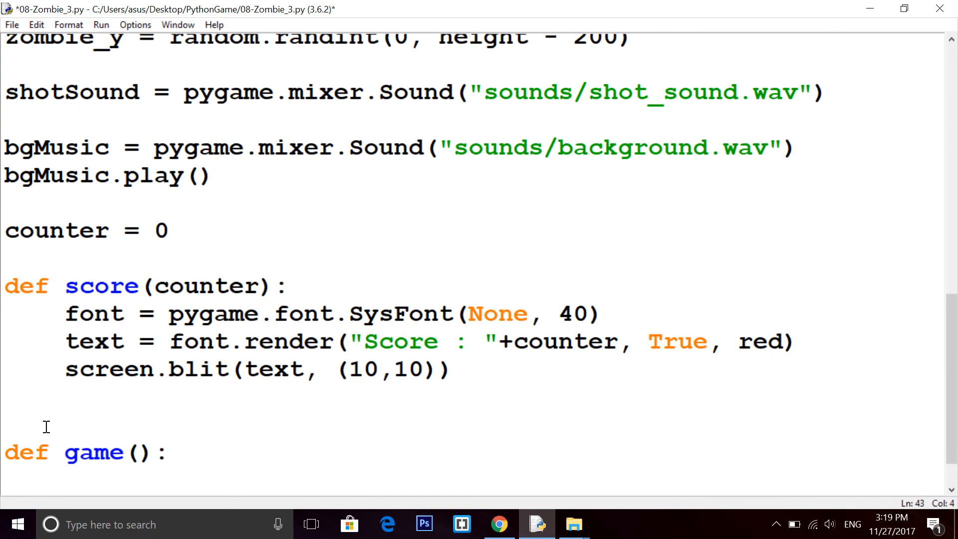
{"action": "scroll", "scroll_direction": "down", "scroll_amount": 3}
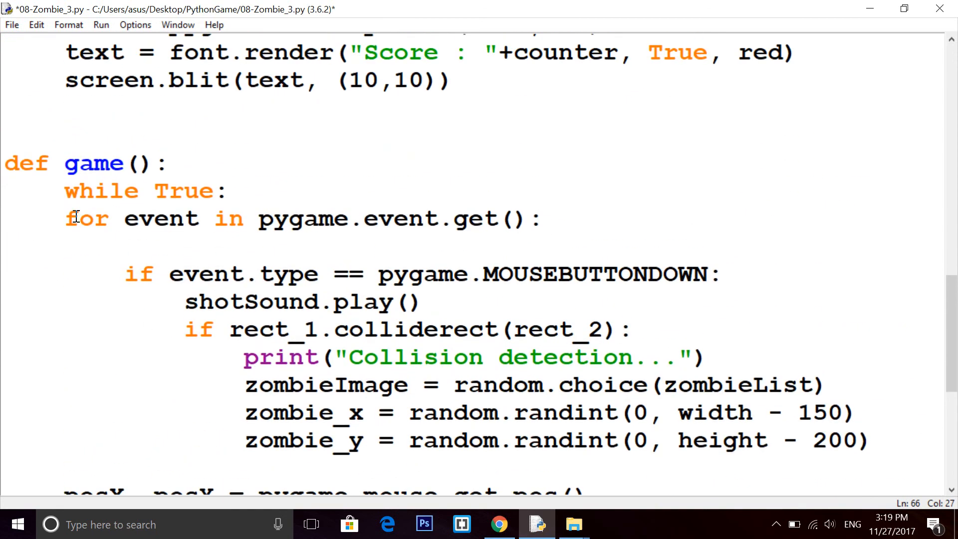
{"action": "left_click_drag", "start_coordinate": [64, 218], "coordinate": [110, 274]}
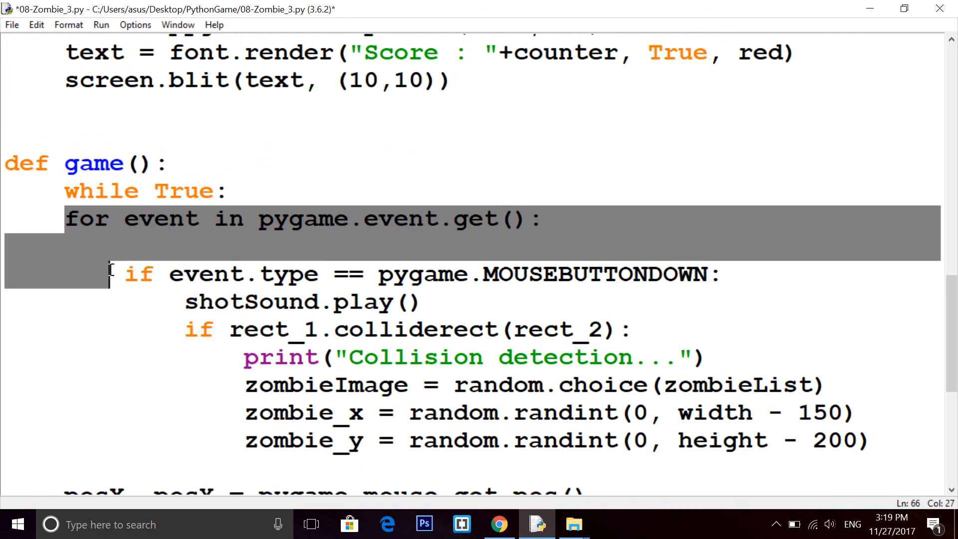
{"action": "scroll", "scroll_direction": "down", "scroll_amount": 3}
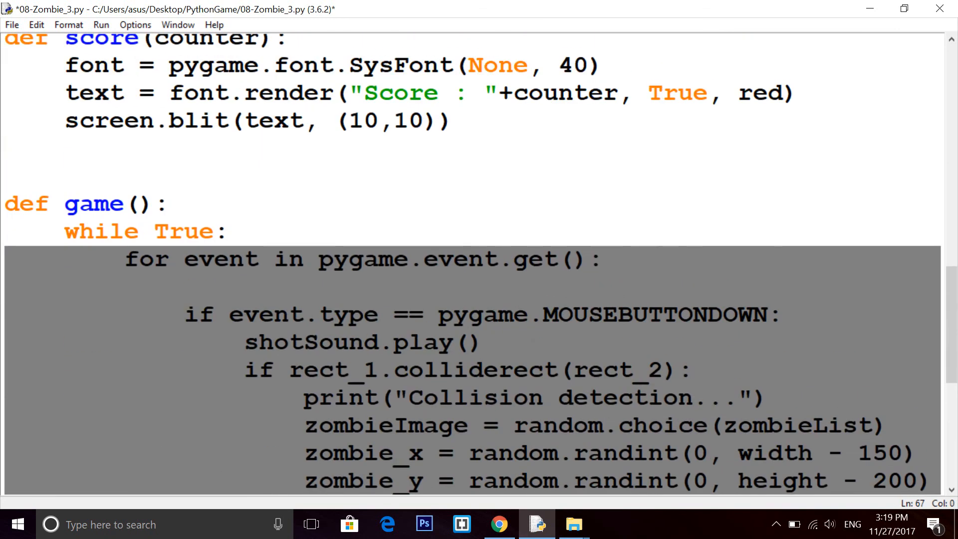
Call game() at the end of the script so the wrapped loop still runs
{"action": "left_click", "coordinate": [256, 231]}
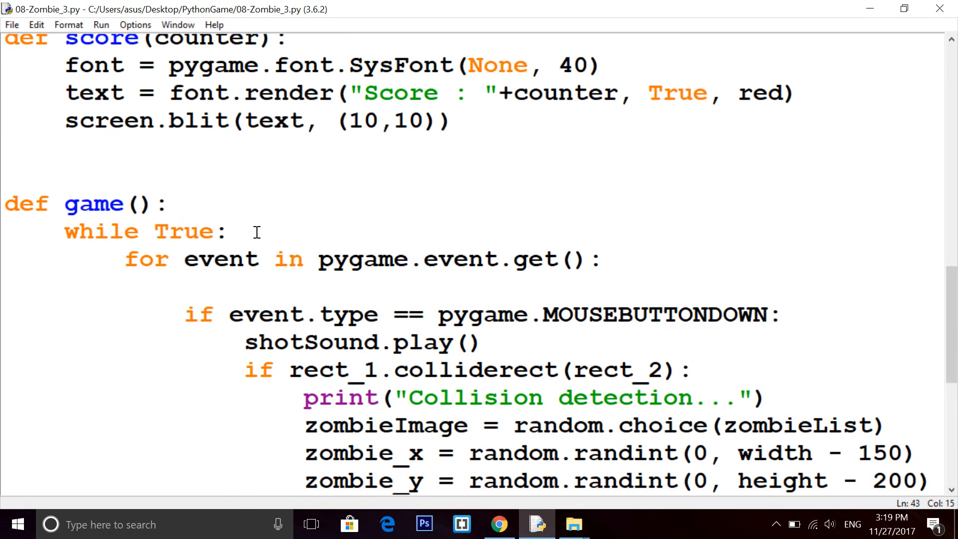
{"action": "scroll", "scroll_direction": "down", "scroll_amount": 3}
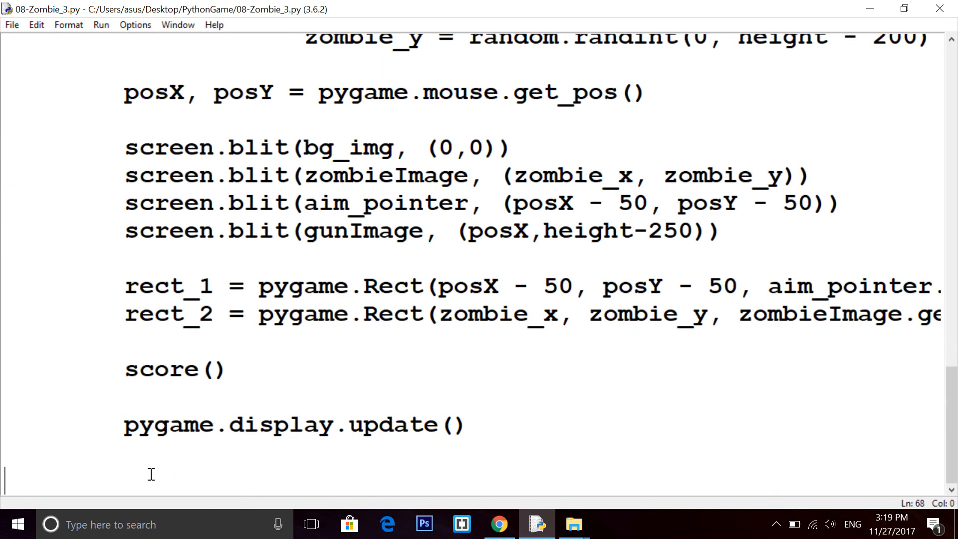
{"action": "type", "text": "game()"}
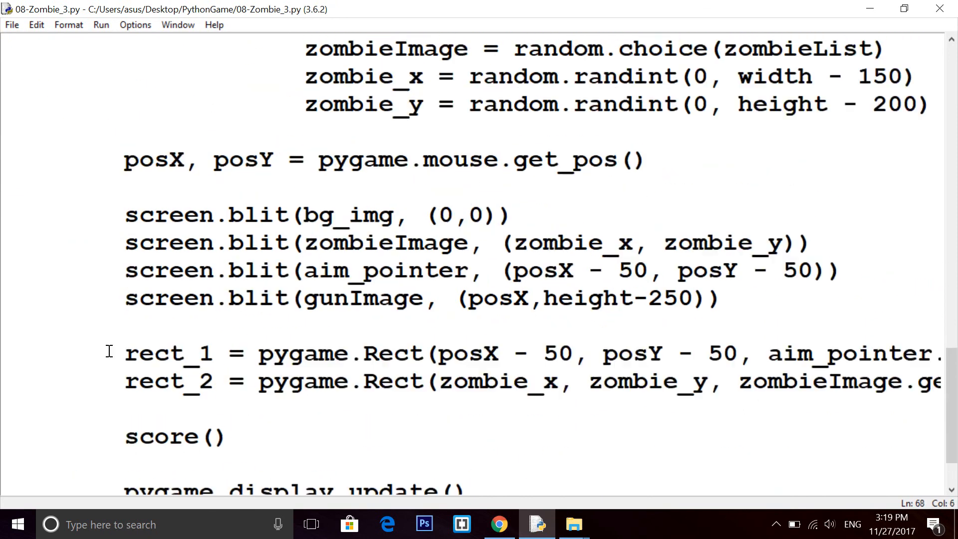
{"action": "scroll", "scroll_direction": "down", "scroll_amount": 3}
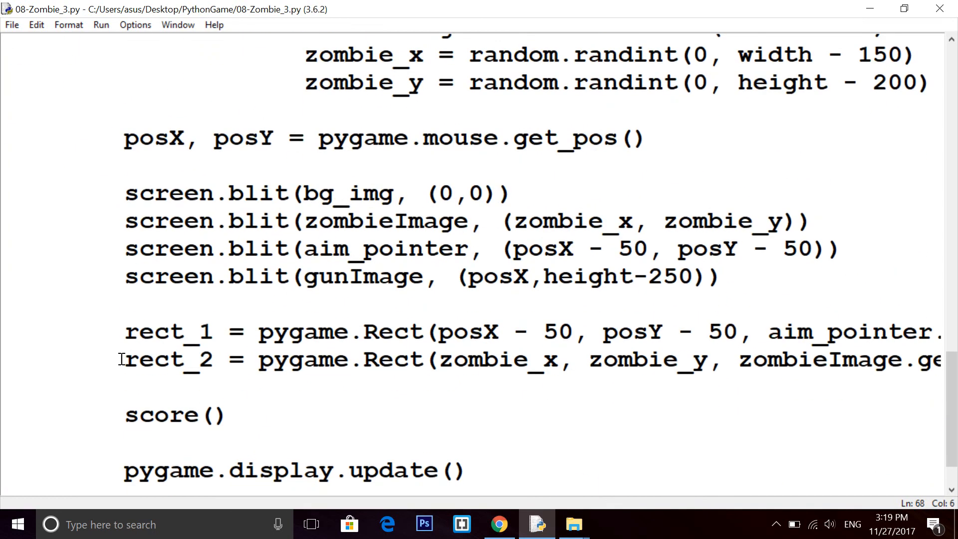
{"action": "scroll", "scroll_direction": "up", "scroll_amount": 3}
{"action": "type", "text": "counter = 0"}
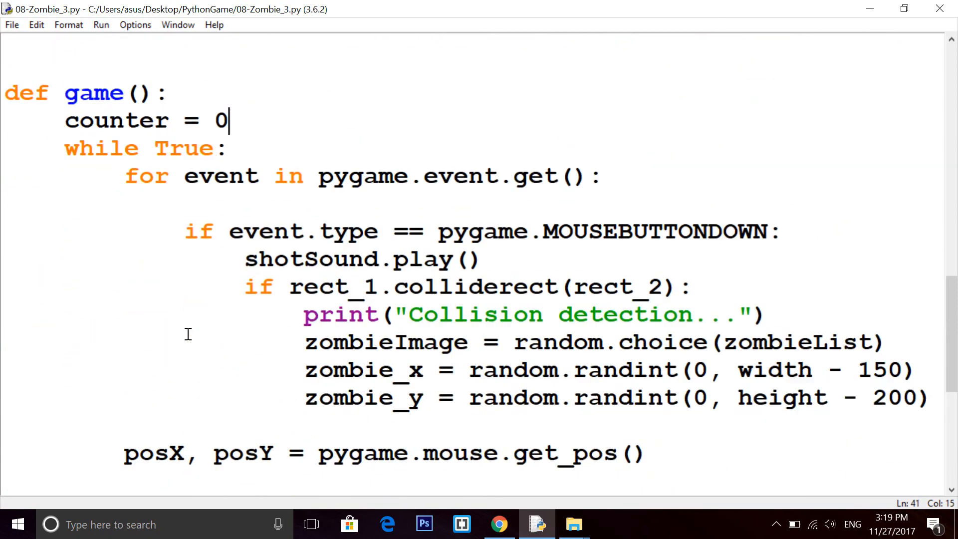
{"action": "scroll", "scroll_direction": "down", "scroll_amount": 3}
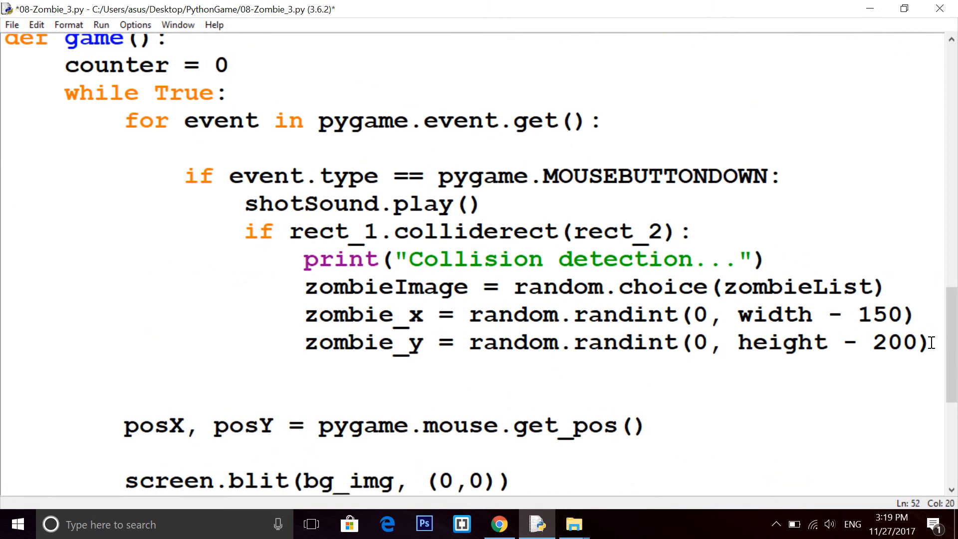
Add counter += 1 on each zombie hit and pass counter into the score() call
{"action": "type", "text": "counter +="}
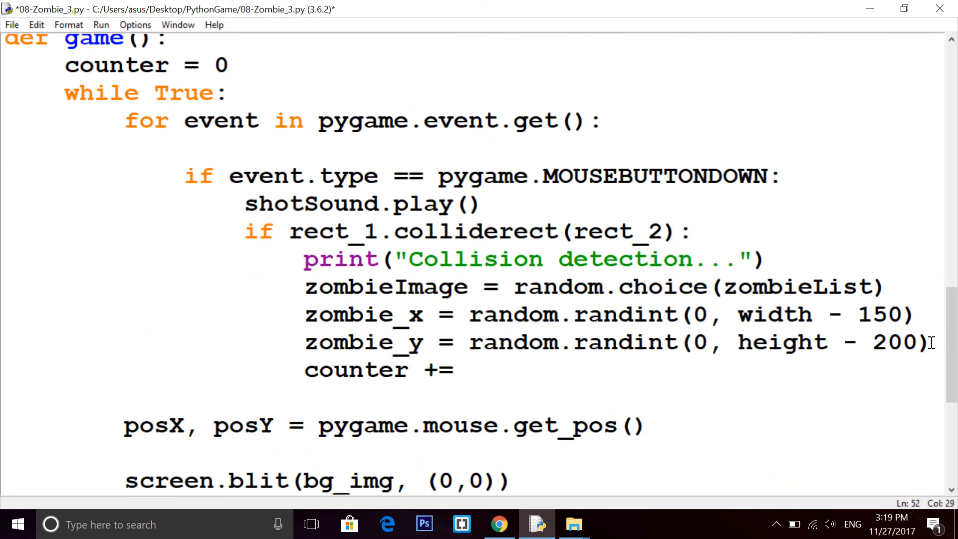
{"action": "type", "text": "1"}
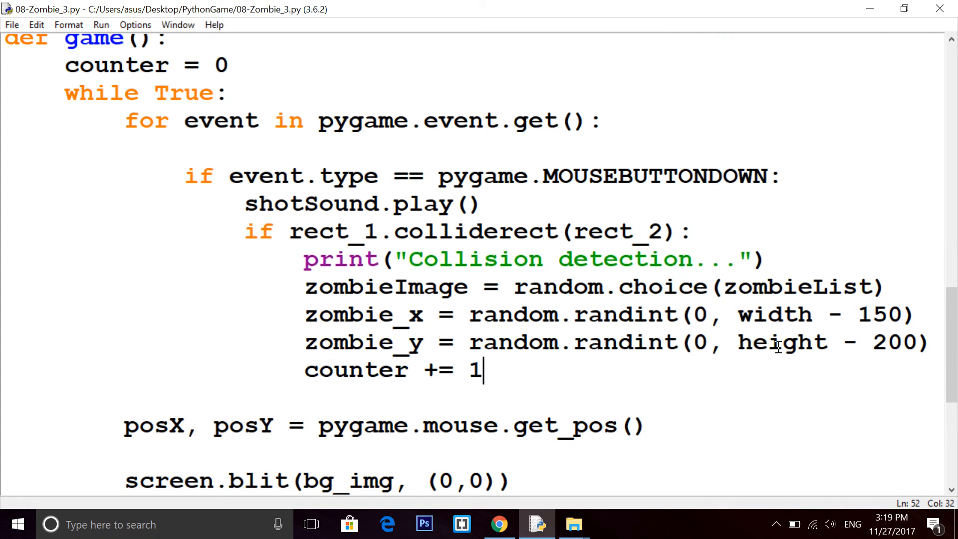
{"action": "scroll", "scroll_direction": "down", "scroll_amount": 3}
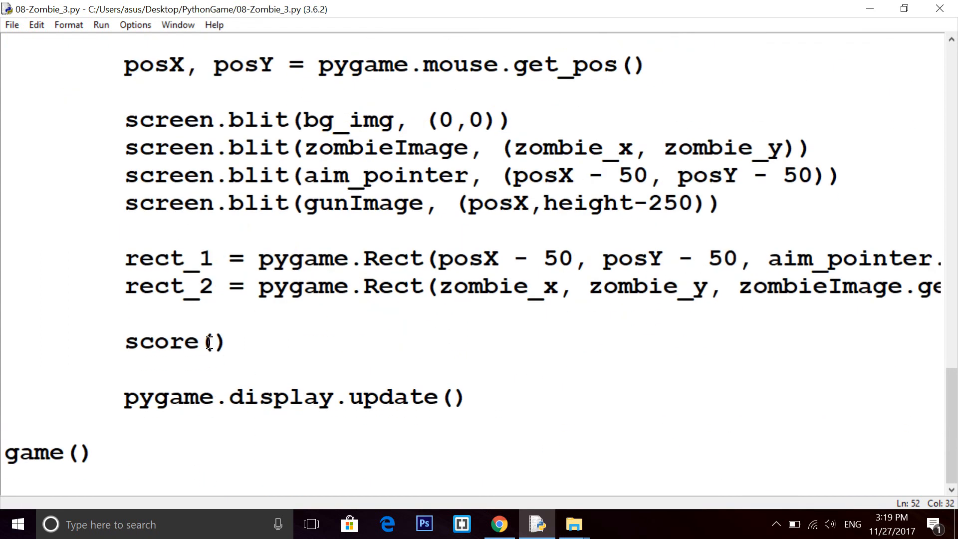
{"action": "type", "text": "counter):"}
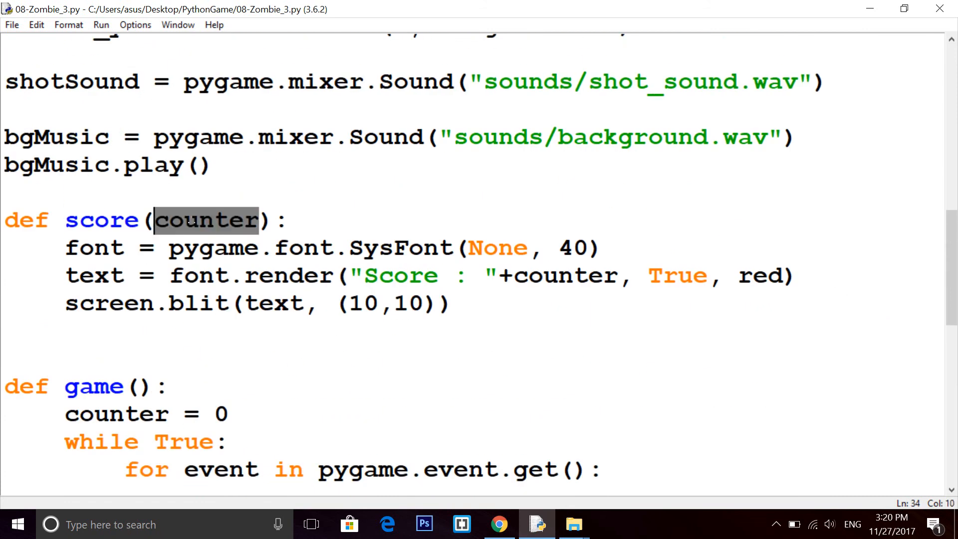
Render the Score label with str(counter) instead of the raw number, then save
{"action": "double_click", "coordinate": [564, 276]}
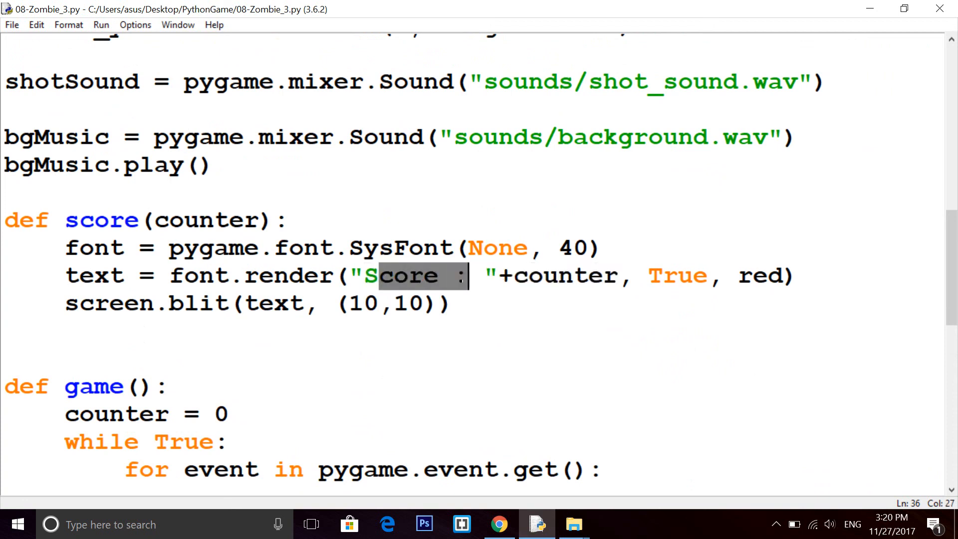
{"action": "type", "text": "str"}
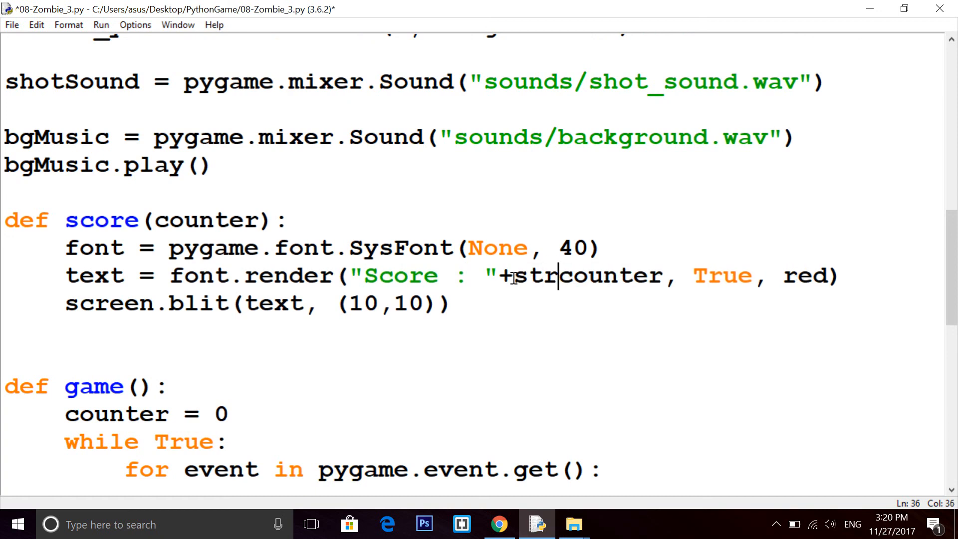
{"action": "type", "text": "("}
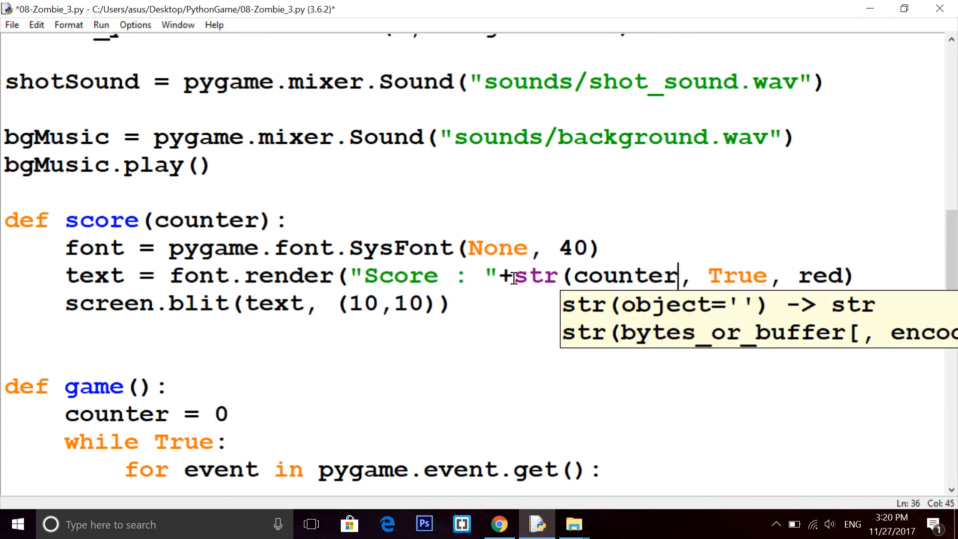
{"action": "type", "text": ")"}
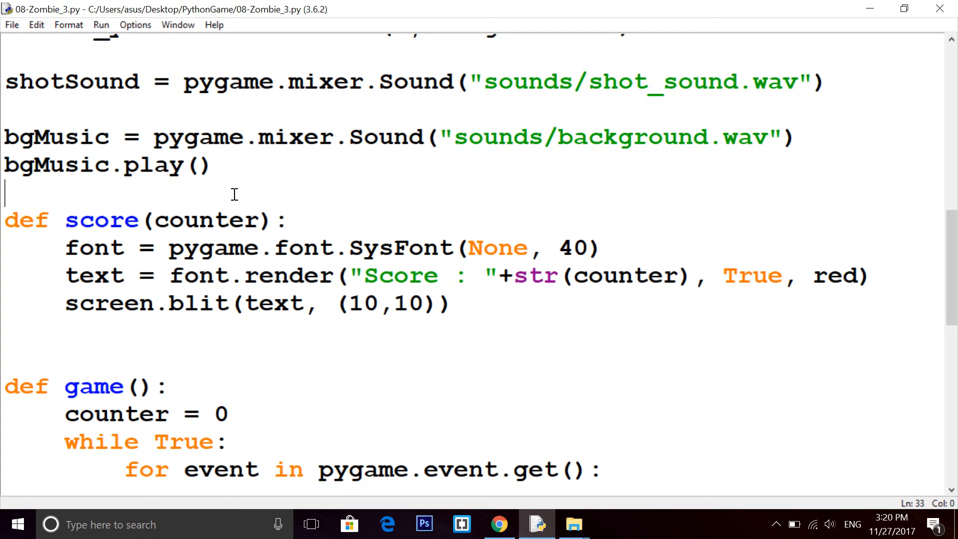
{"action": "key", "text": "F5"}
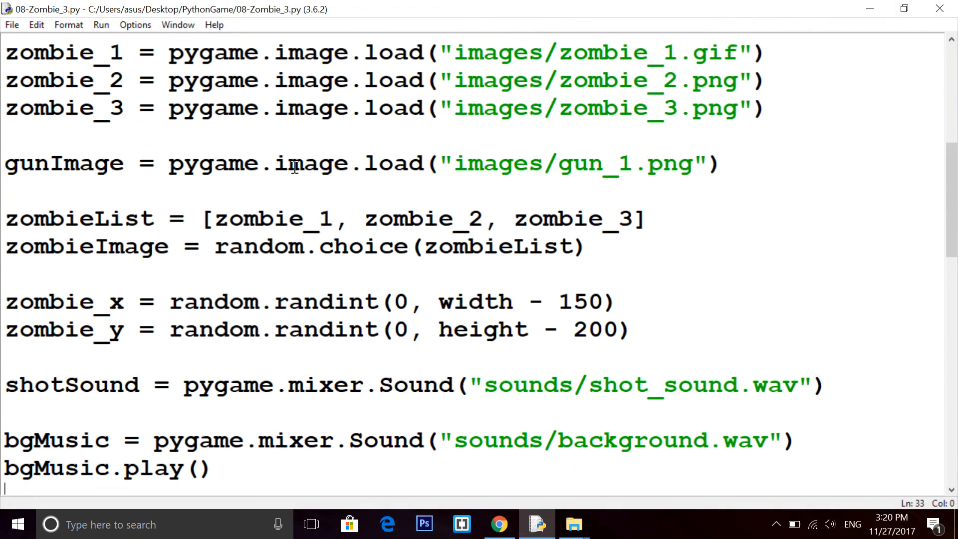
Move zombieList and zombieImage into game() and launch a quick test run
{"action": "scroll", "scroll_direction": "down", "scroll_amount": 3}
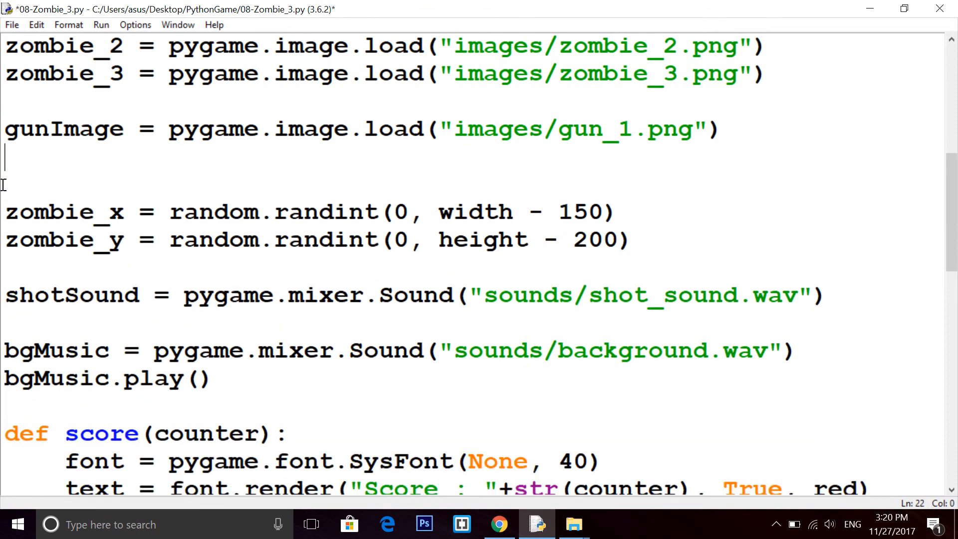
{"action": "scroll", "scroll_direction": "down", "scroll_amount": 3}
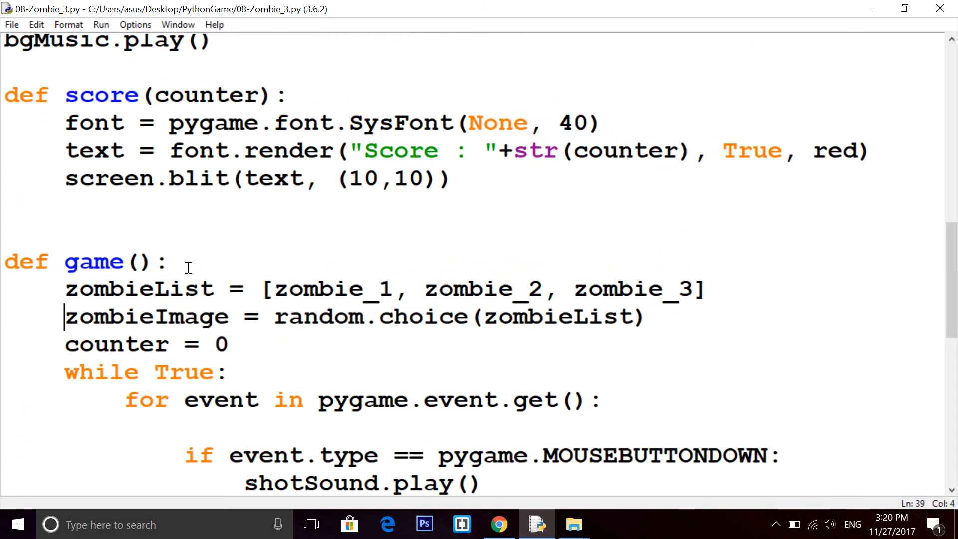
{"action": "scroll", "scroll_direction": "down", "scroll_amount": 3}
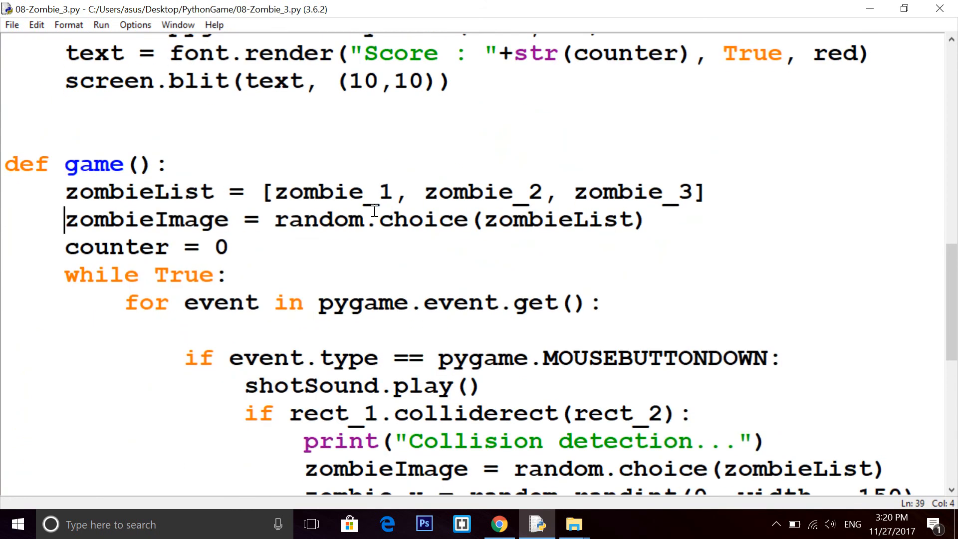
{"action": "key", "text": "F5"}
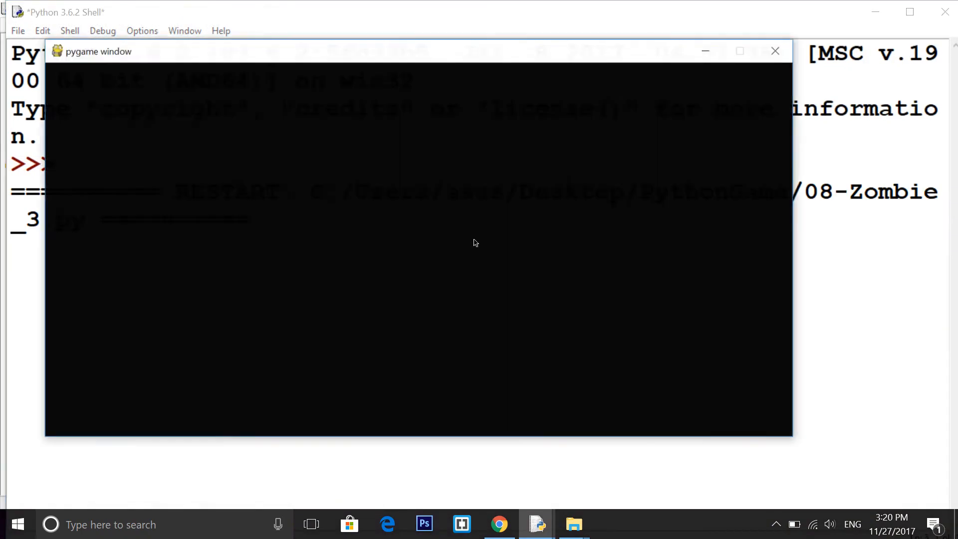
{"action": "left_click", "coordinate": [776, 51]}
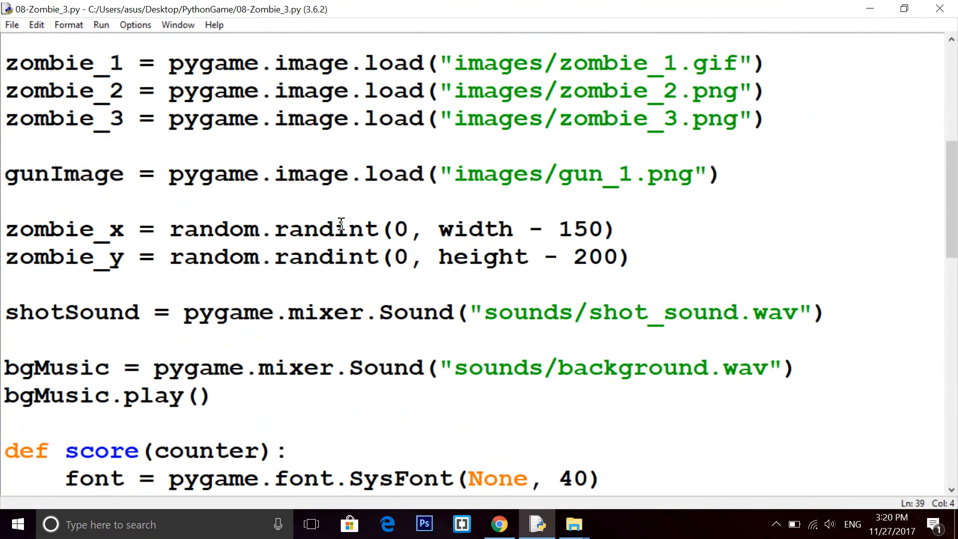
{"action": "mouse_move", "coordinate": [654, 257]}
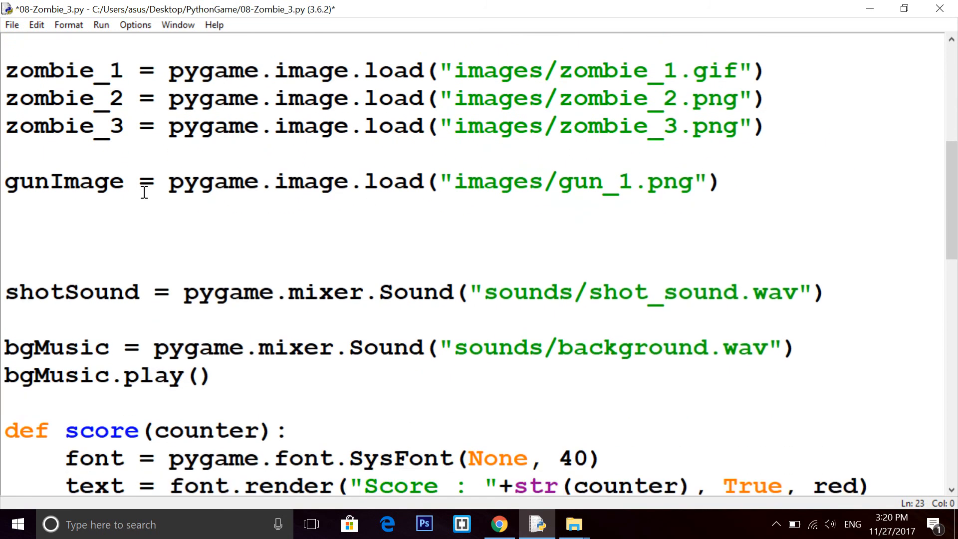
Move zombie_x and zombie_y into game(), run it and shoot the zombie so Score climbs
{"action": "scroll", "scroll_direction": "down", "scroll_amount": 3}
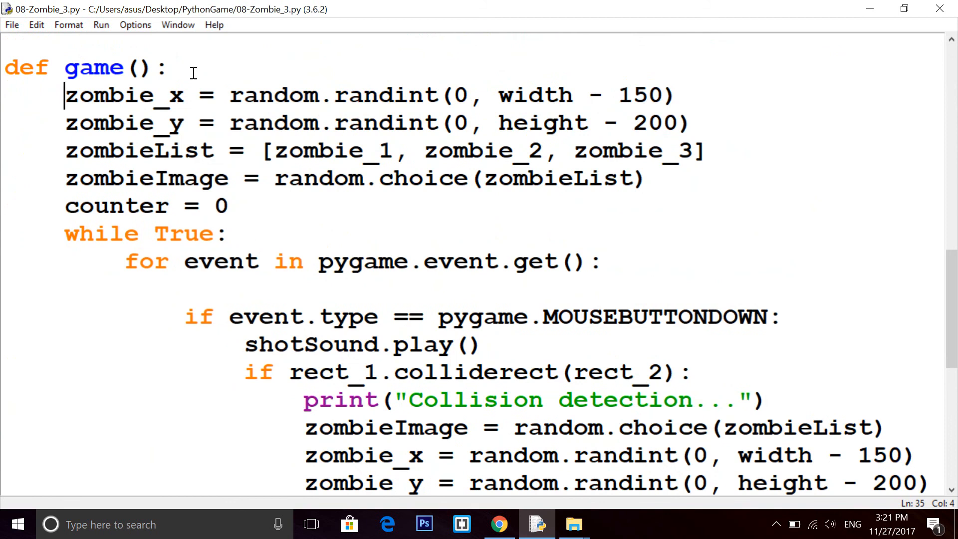
{"action": "key", "text": "F5"}
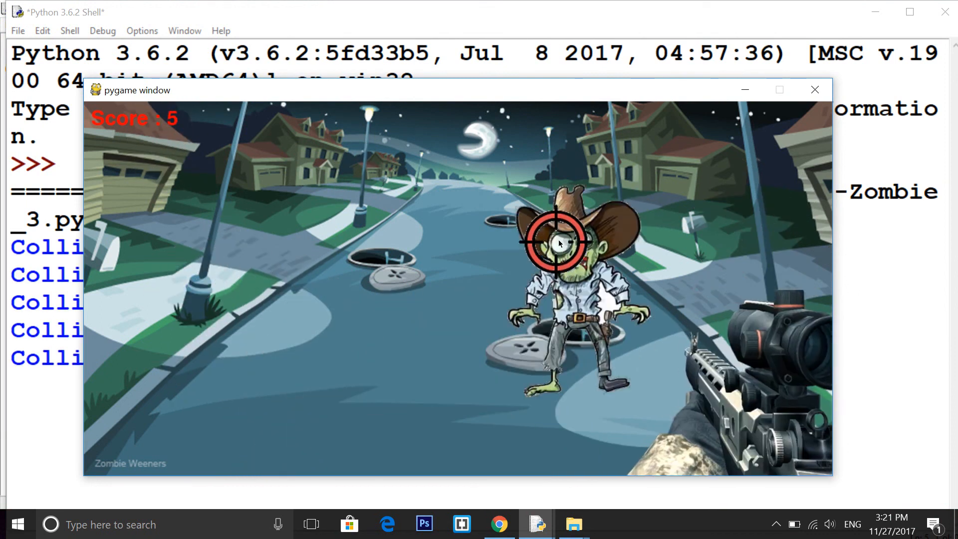
{"action": "left_click", "coordinate": [556, 241]}
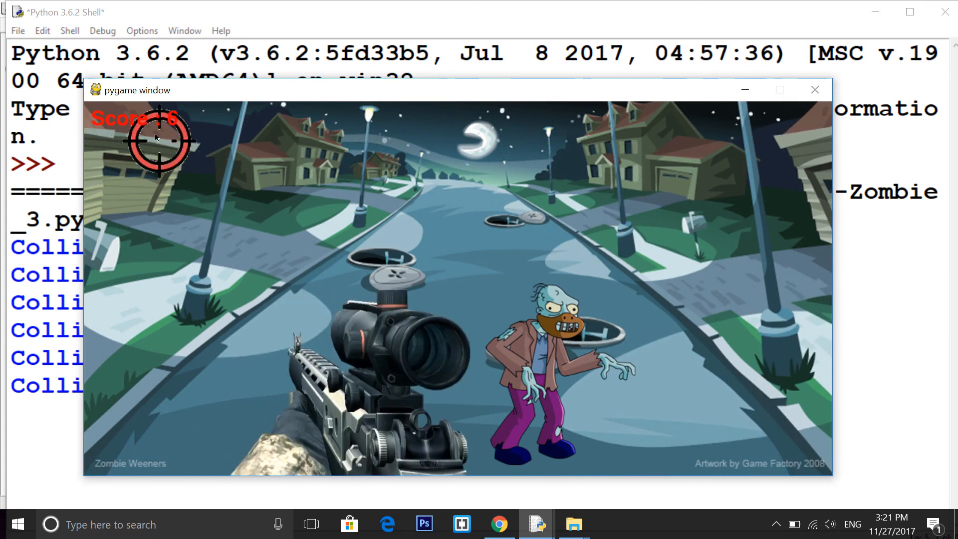
{"action": "left_click", "coordinate": [815, 89]}
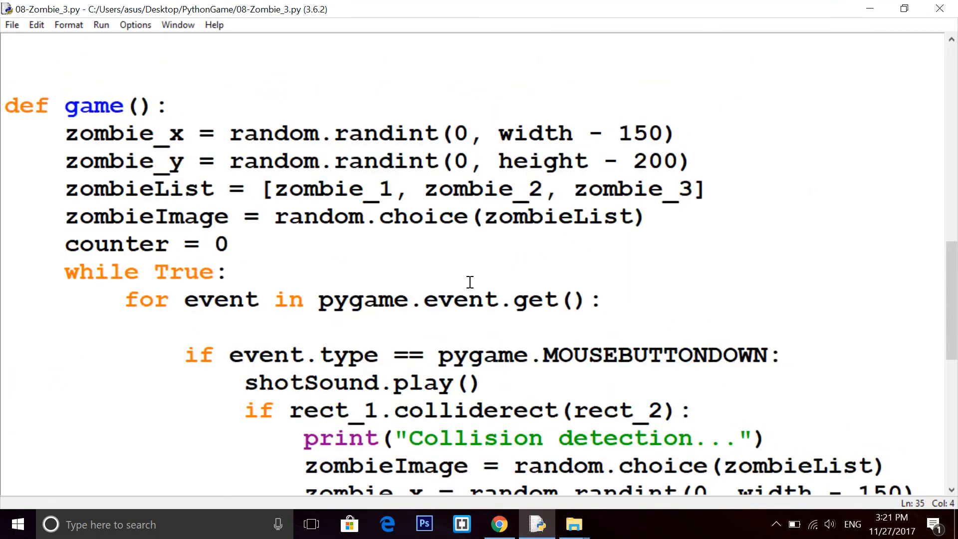
Change the score font in SysFont(None, 40) to size 60
{"action": "scroll", "scroll_direction": "up", "scroll_amount": 3}
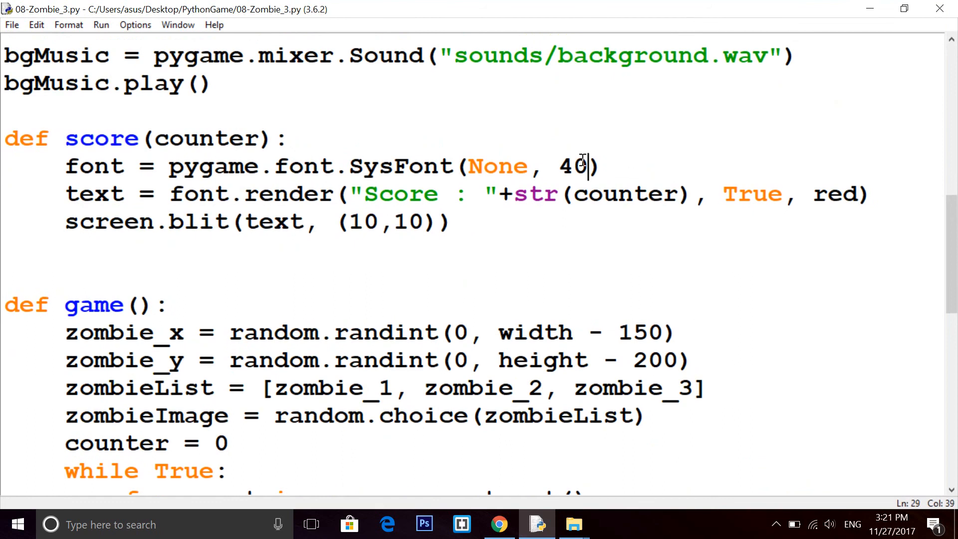
{"action": "type", "text": "6"}
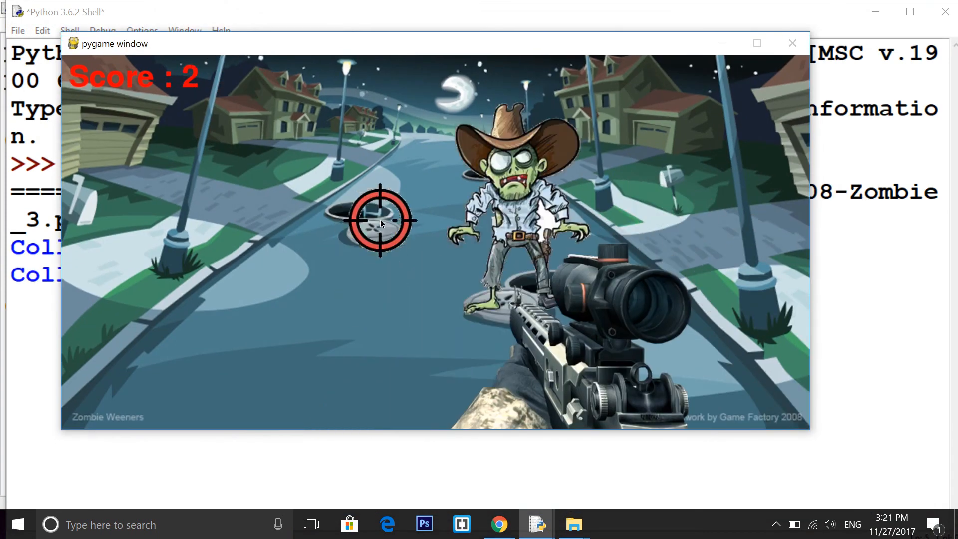
Shoot the zombie in the pygame window so the larger red Score rises to 5
{"action": "left_click", "coordinate": [380, 220]}
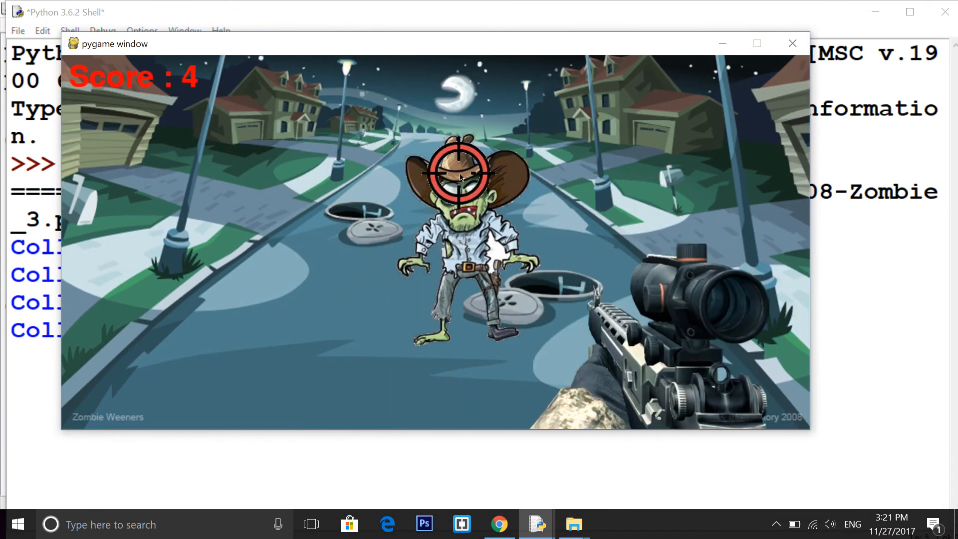
{"action": "left_click", "coordinate": [460, 176]}
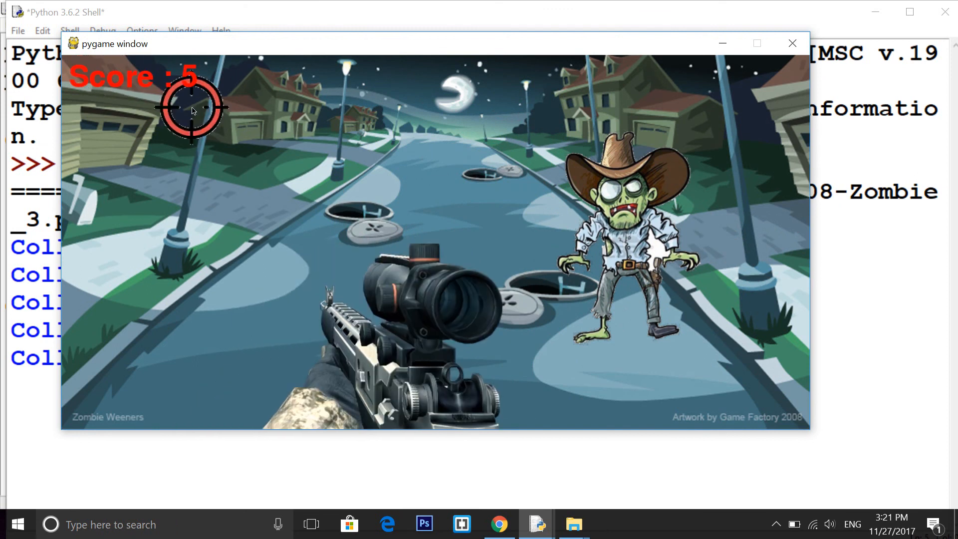
{"action": "left_click", "coordinate": [793, 43]}
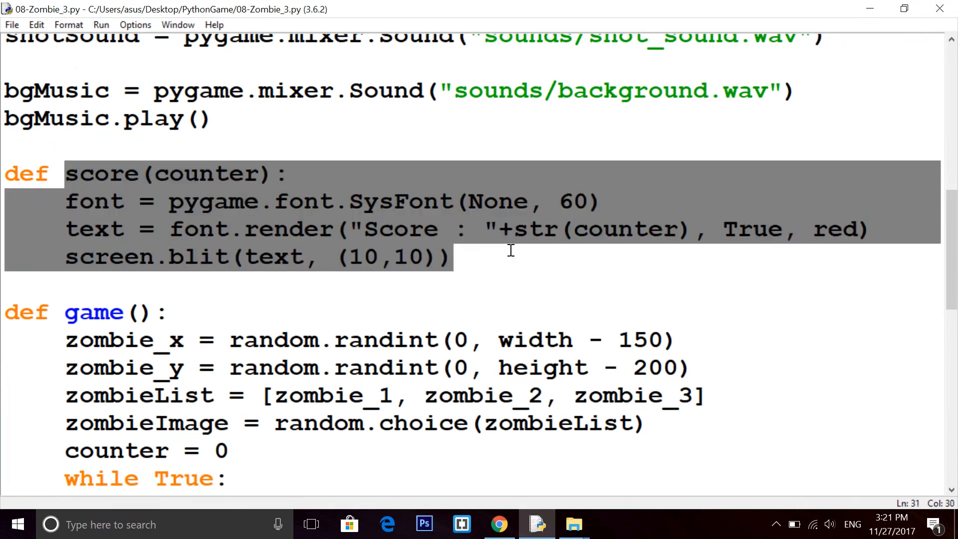
{"action": "left_click", "coordinate": [450, 256]}
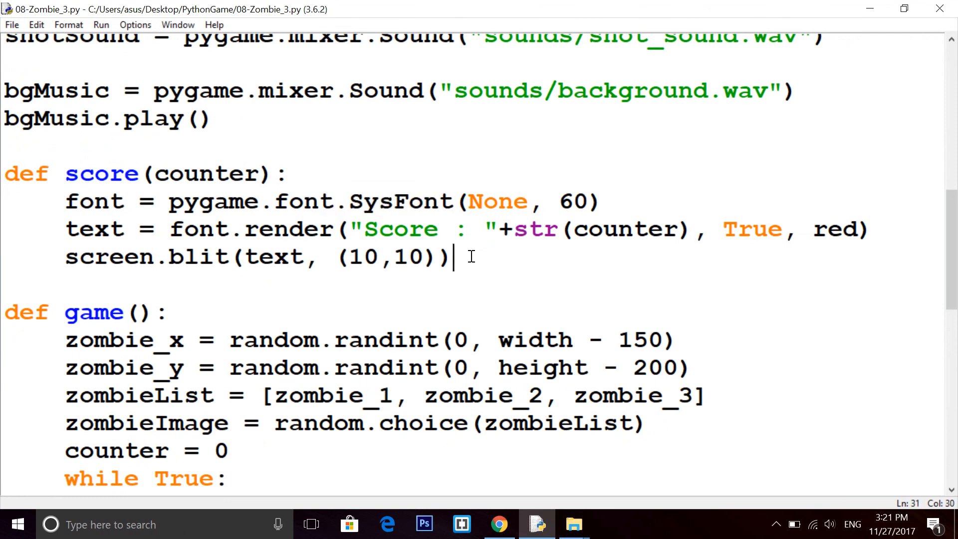
{"action": "scroll", "scroll_direction": "down", "scroll_amount": 3}
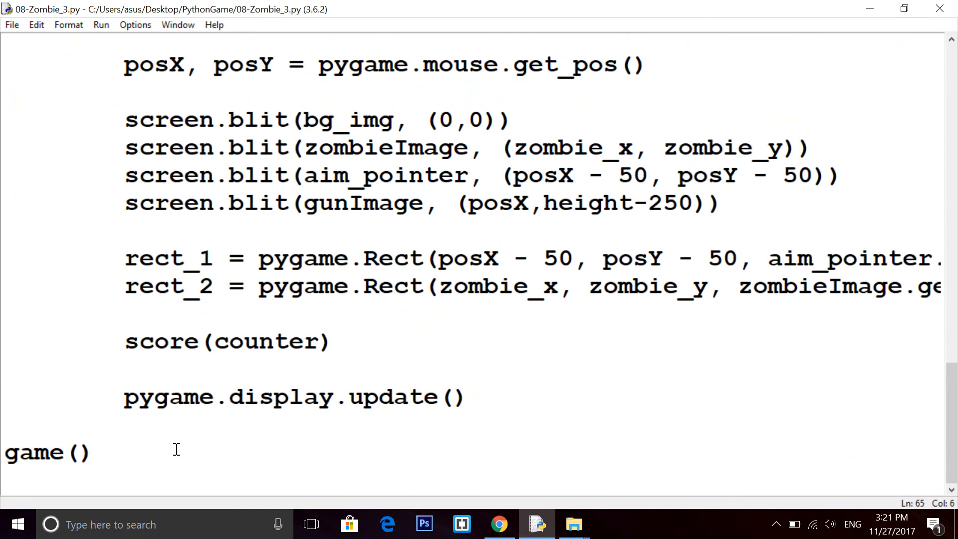
{"action": "left_click", "coordinate": [92, 452]}
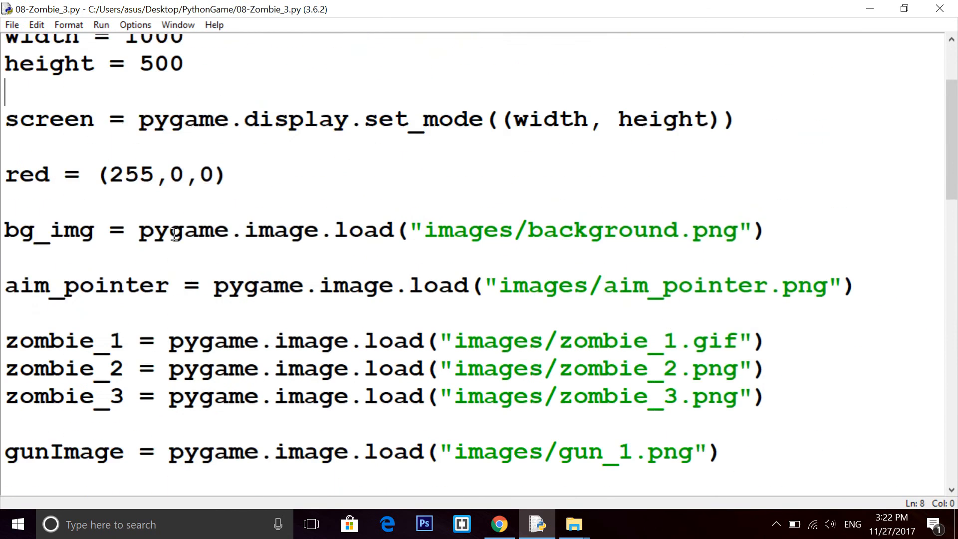
{"action": "scroll", "scroll_direction": "down", "scroll_amount": 3}
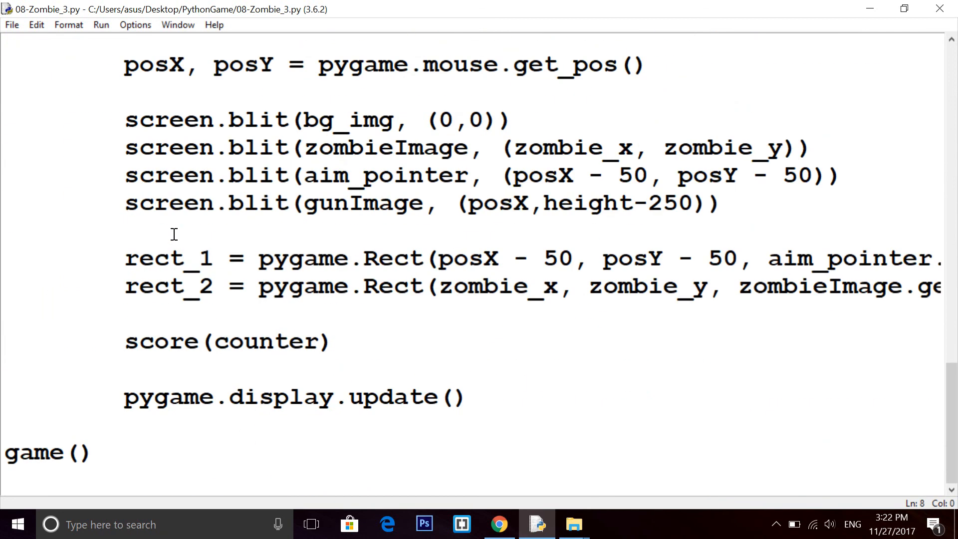